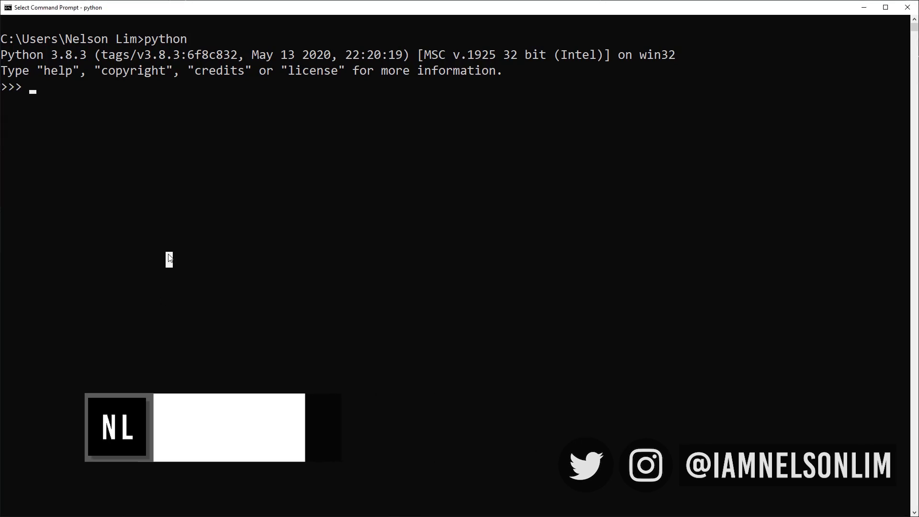
Assign isfound = False, confirm its type is bool and print its value.
text(isfound =)
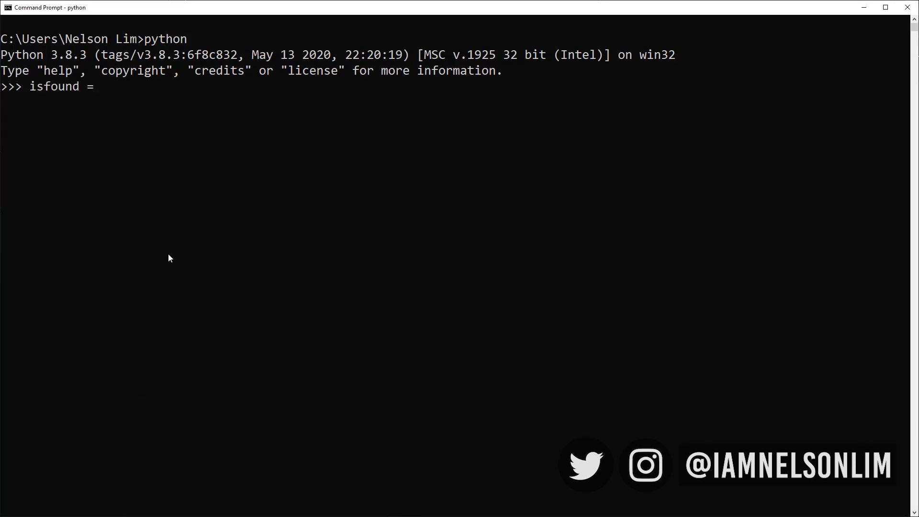
text(False)
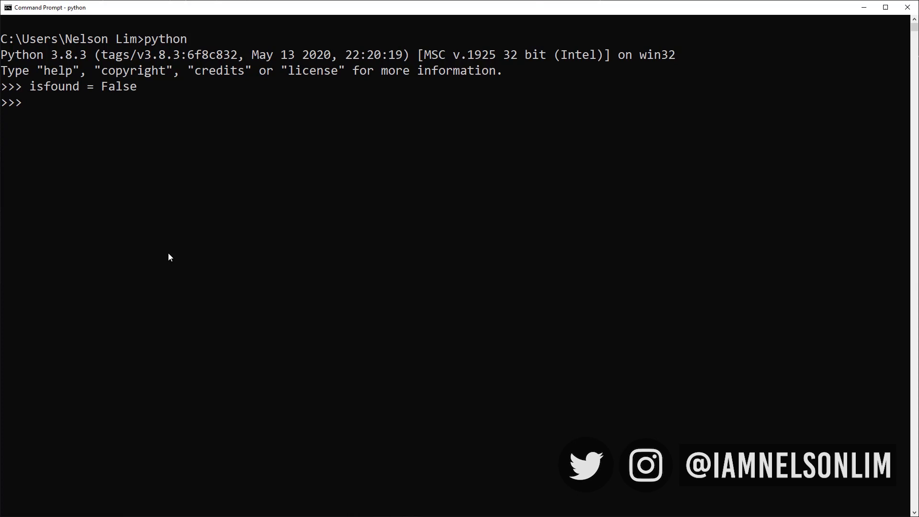
text(t)
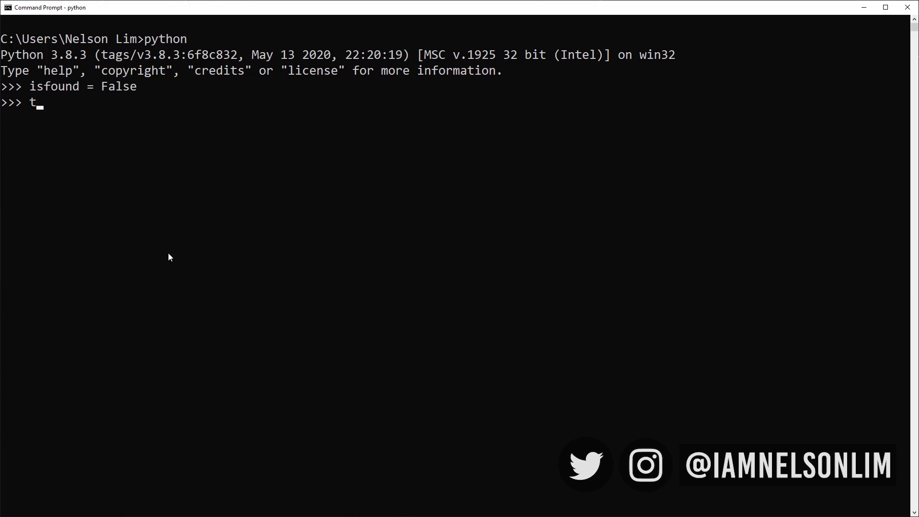
text(ype(is)
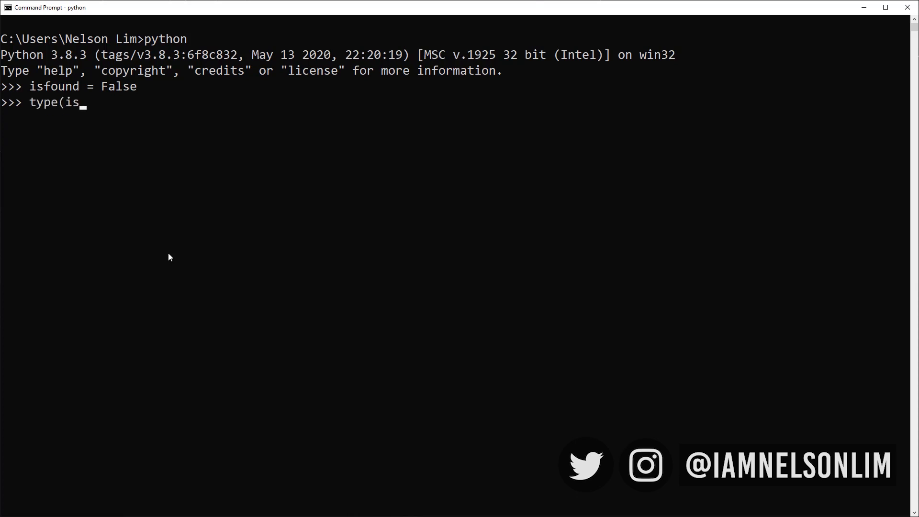
text(found))
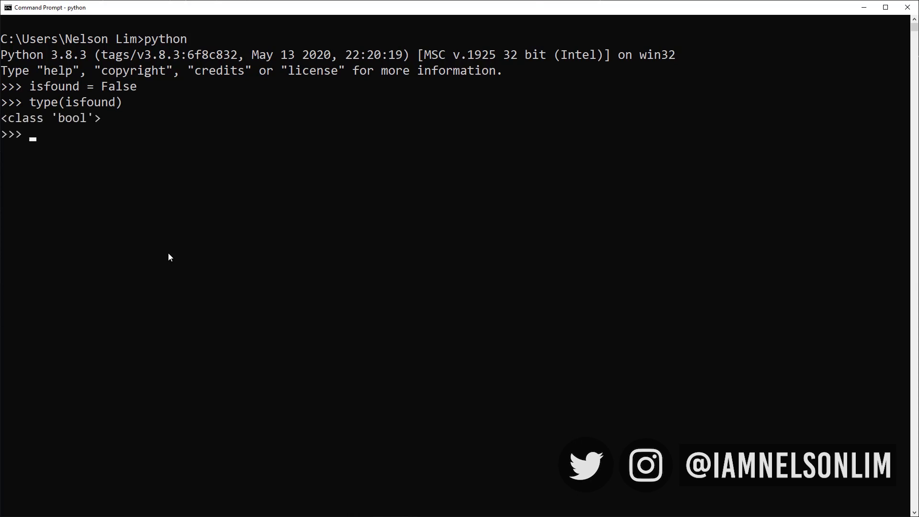
text(pirn)
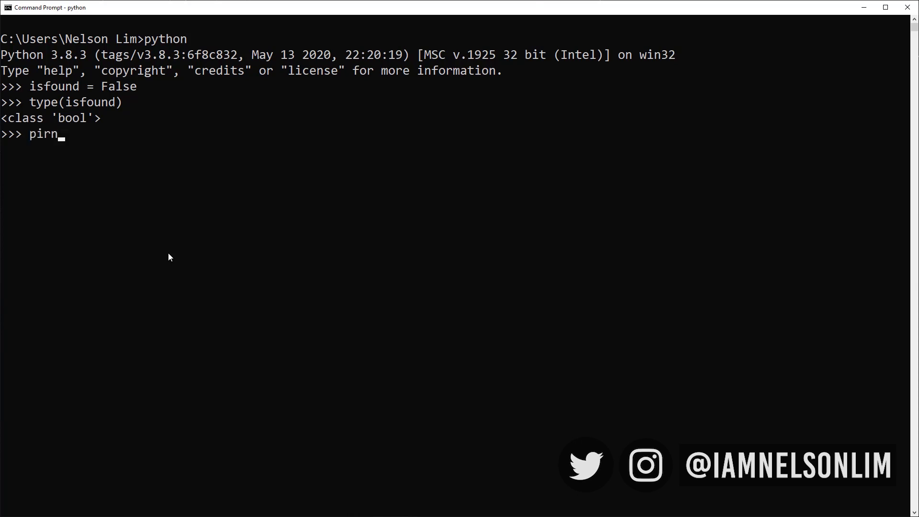
text(print(isfound)
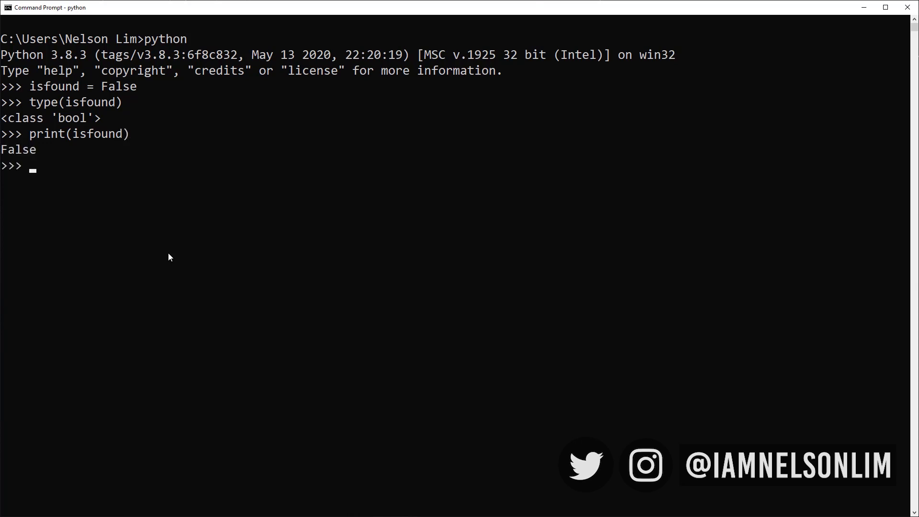
Reassign isfound = True, check its type again, then start retyping isfound = False.
text(isfound = False)
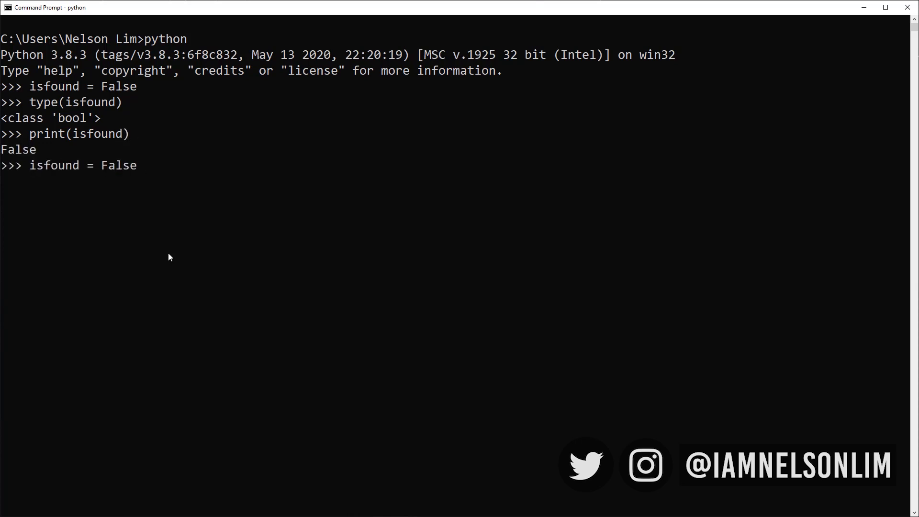
text(True)
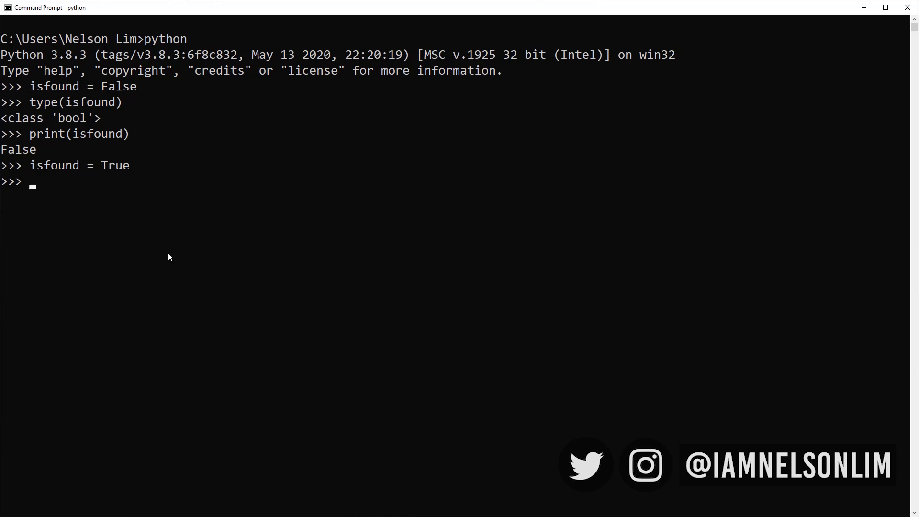
text(type(isfound)
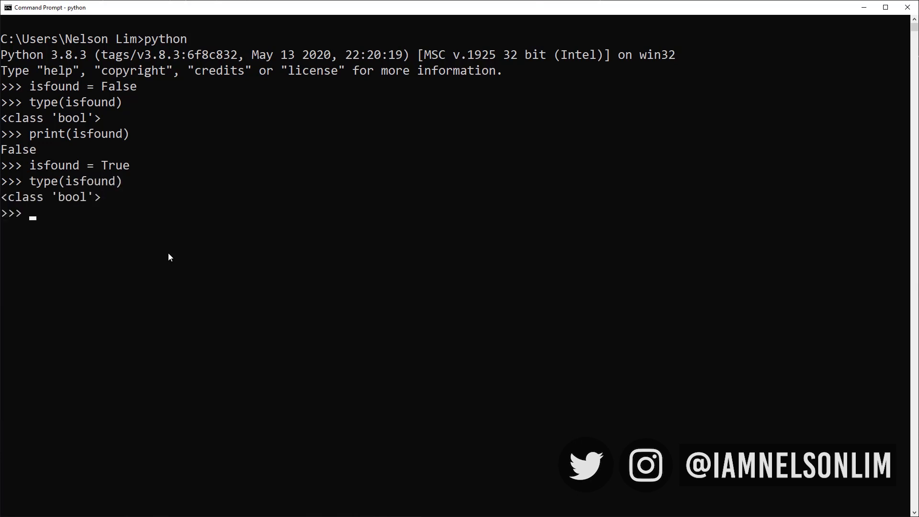
text(isfound = True)
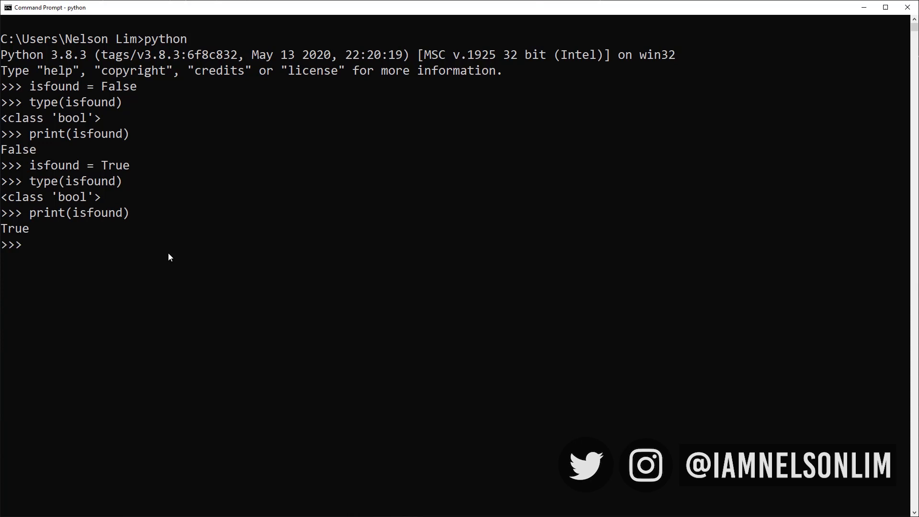
text(isfound = False)
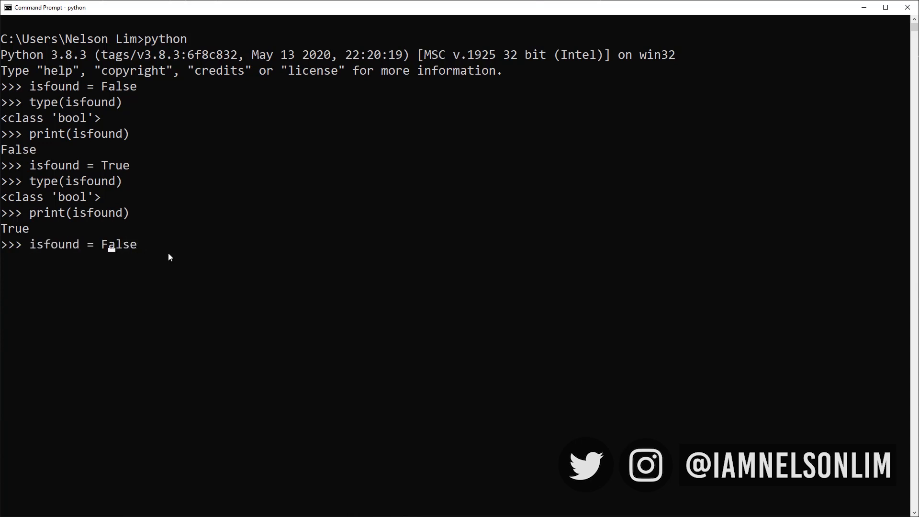
Run isfound = false to get the NameError, then compare the string "False" == False.
key(enter)
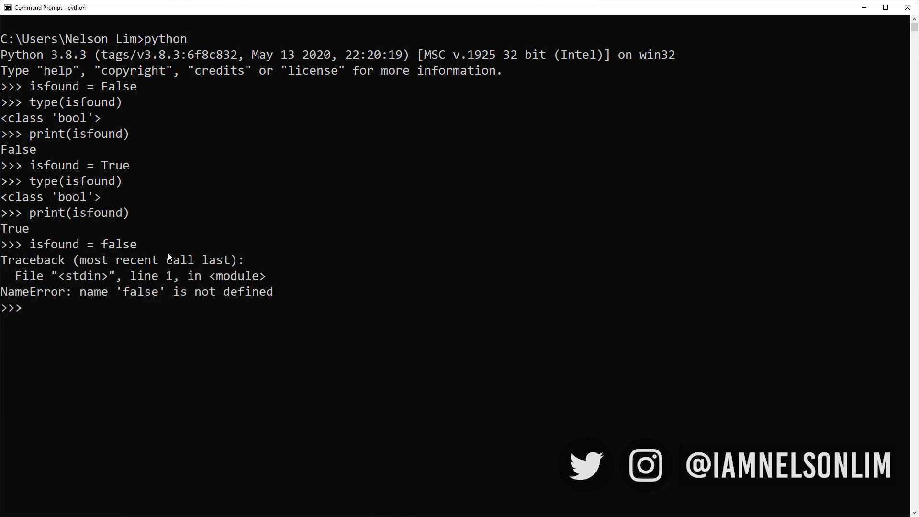
text(")
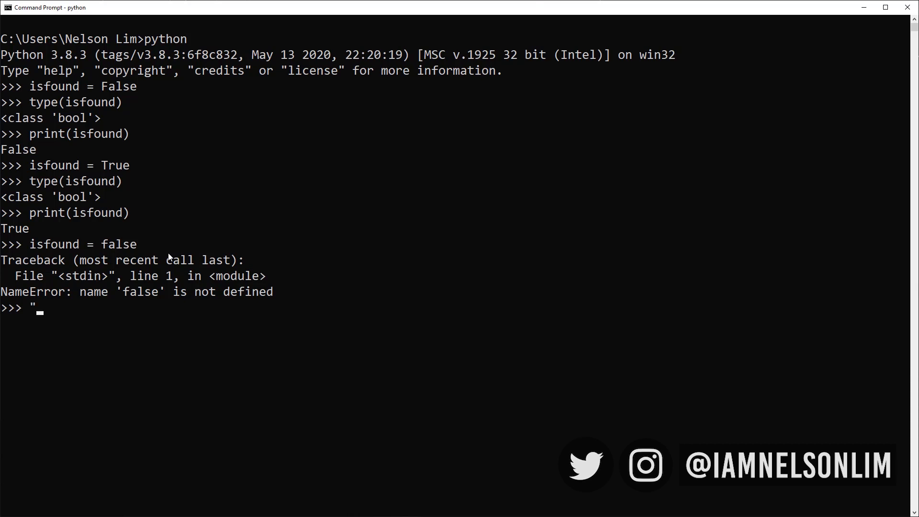
text(False)
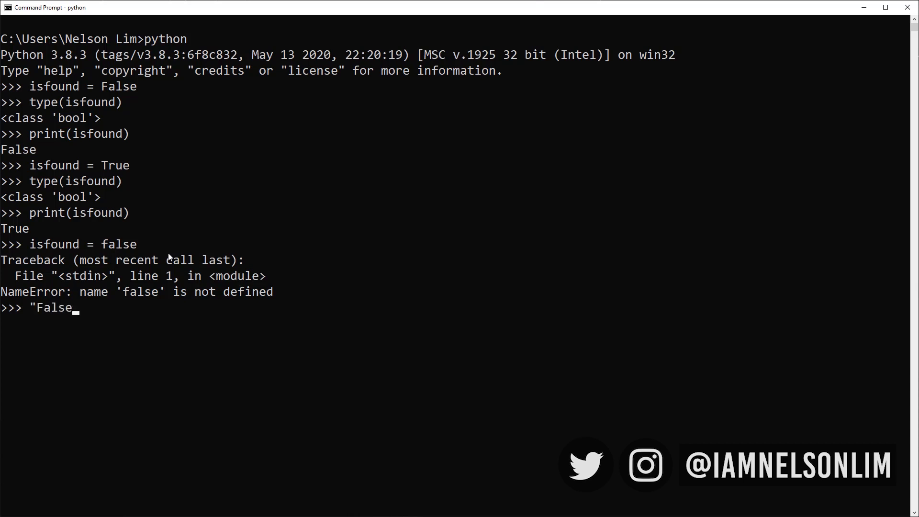
text(" =)
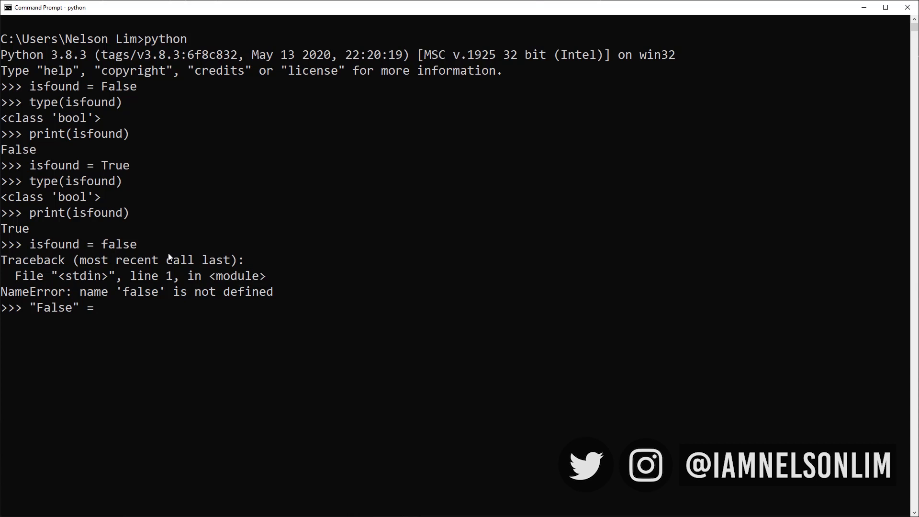
text(=)
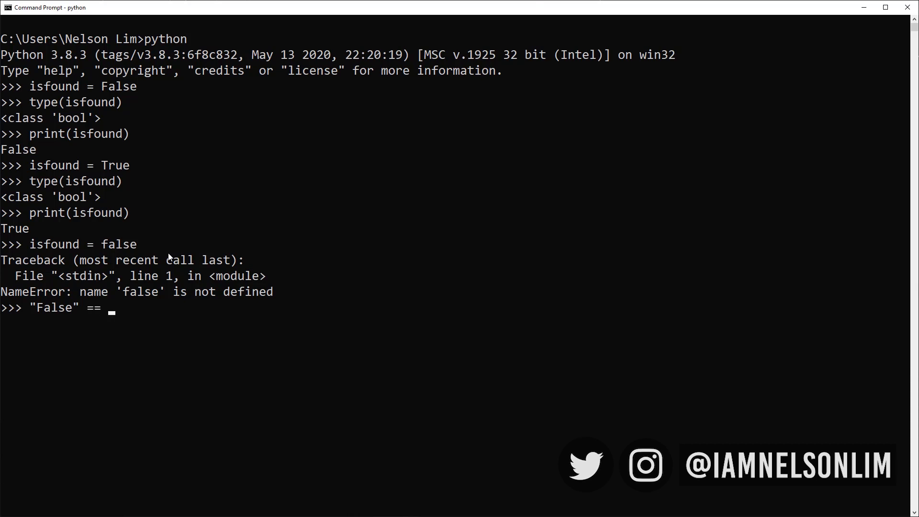
text(False)
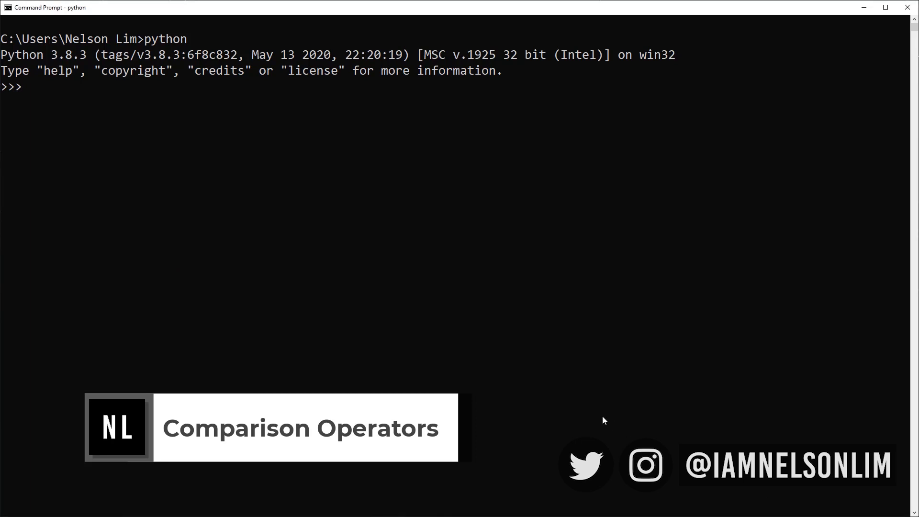
Evaluate "Maya" == "Maya" to get True.
text(")
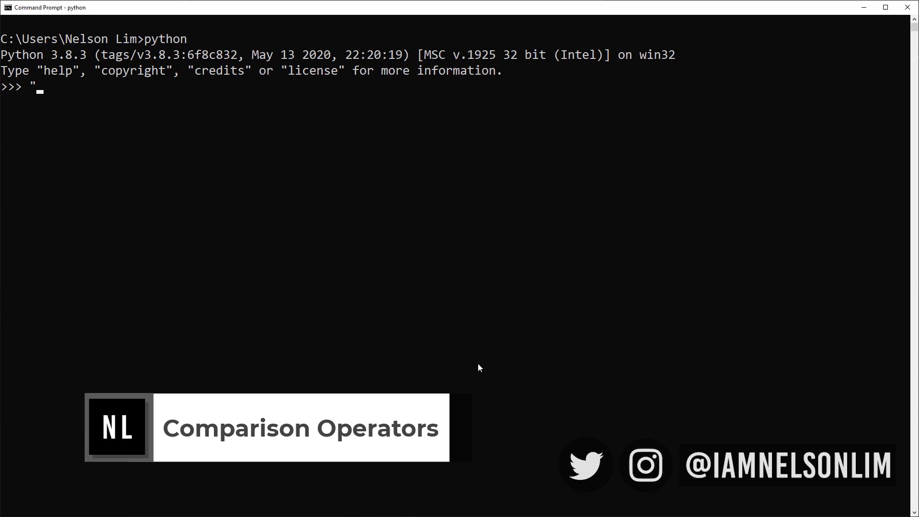
text(Maya")
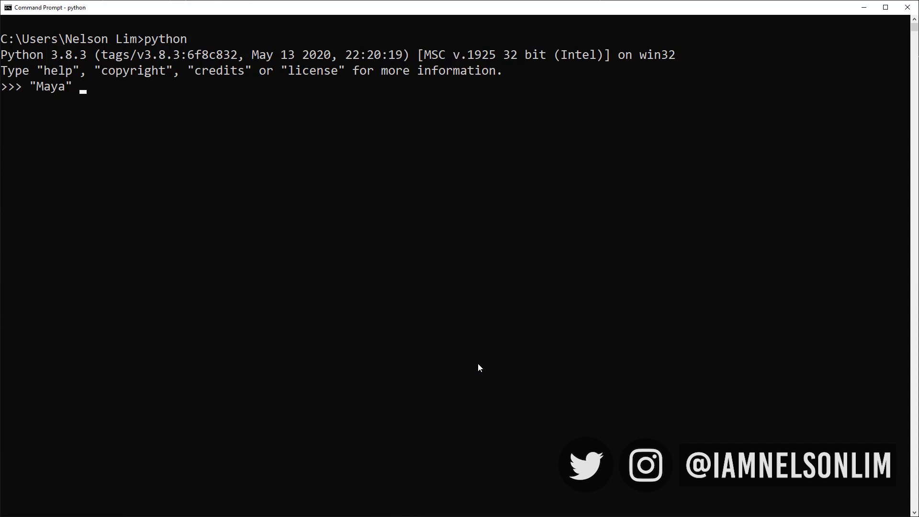
text(==)
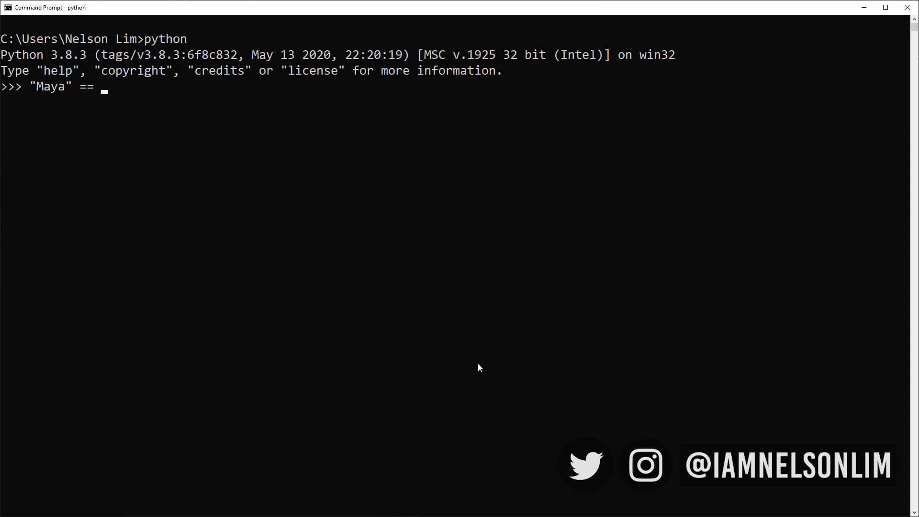
text("Maya")
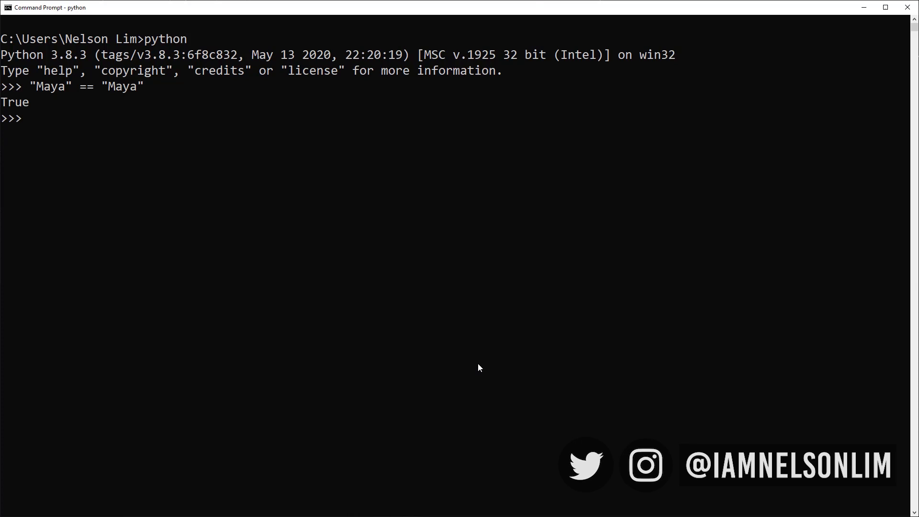
Evaluate "Maya" != "Maya" to get False, then begin a line with True.
text("Maya)
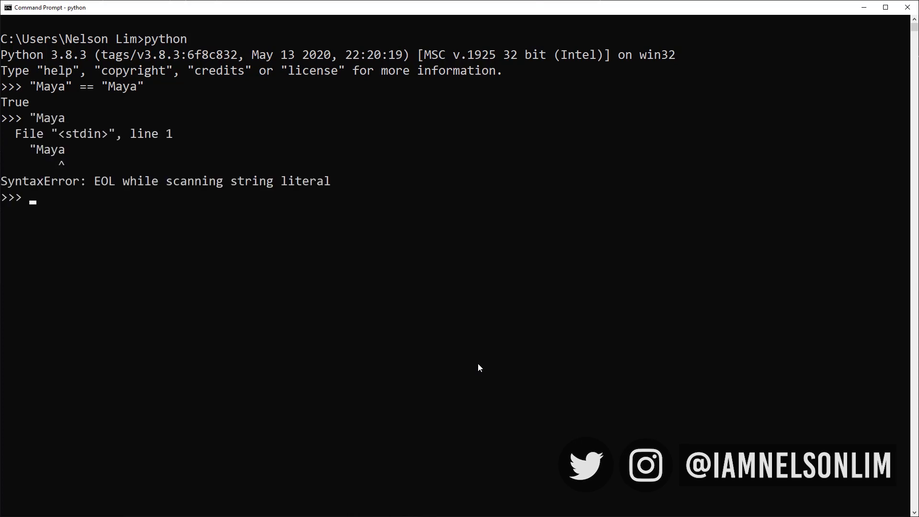
text("Maya")
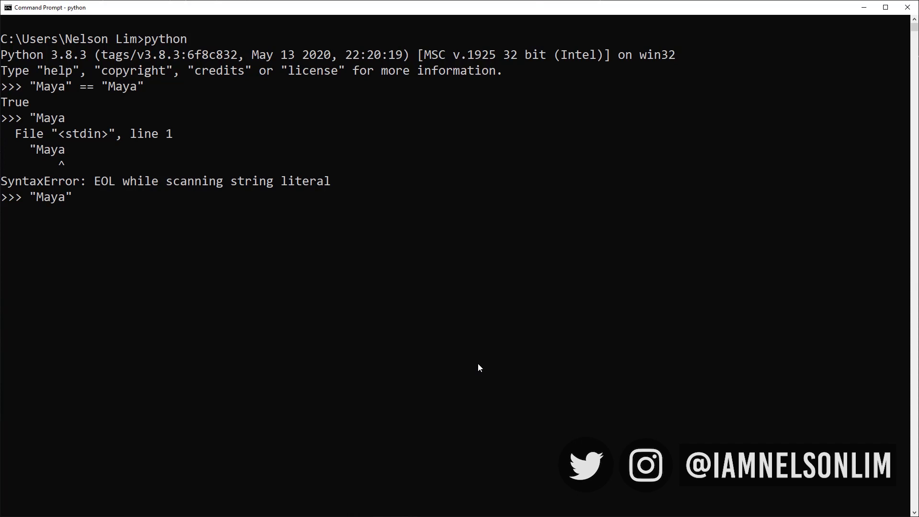
text(!)
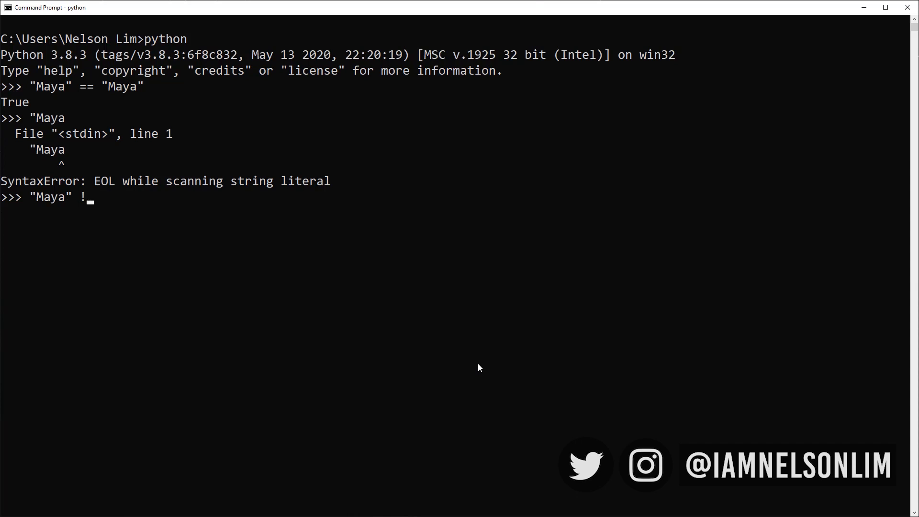
text(= ")
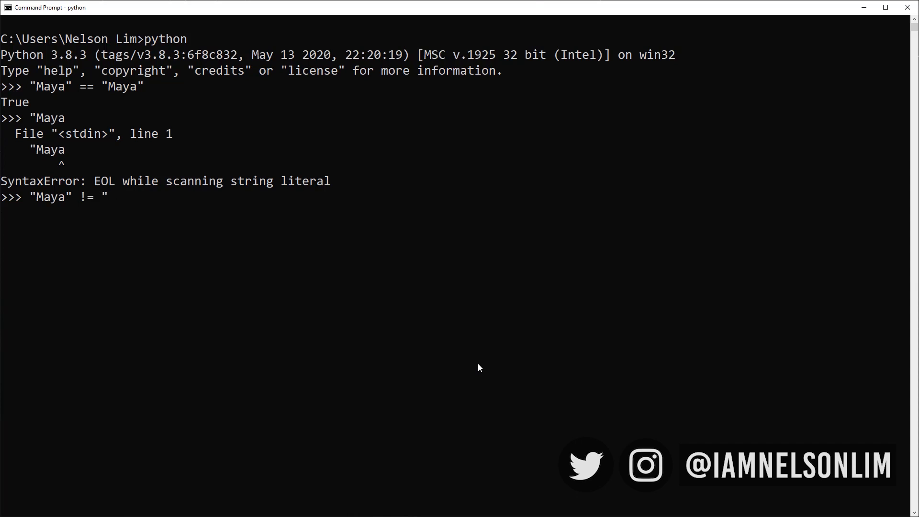
text(Maya")
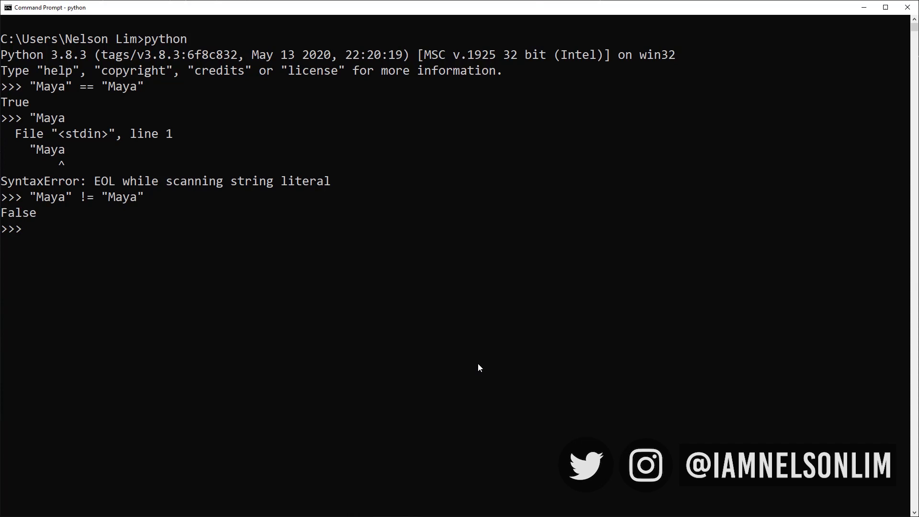
text(True)
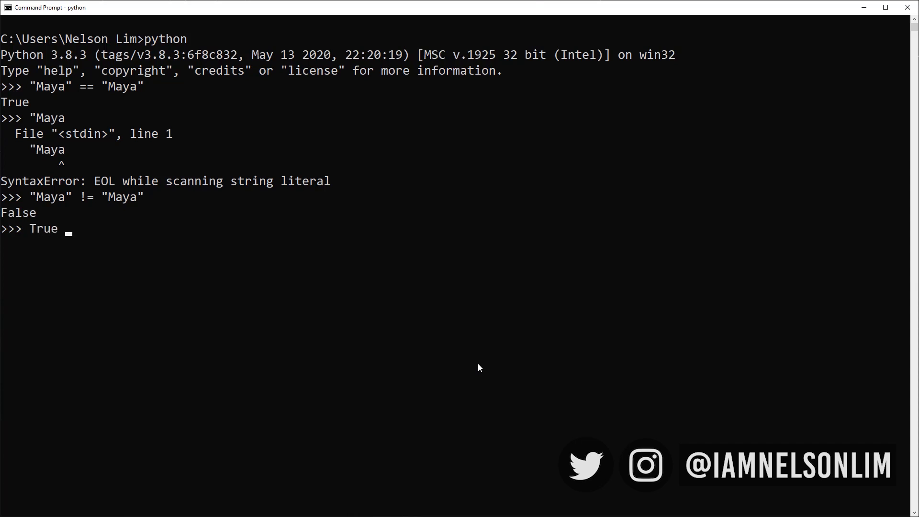
Evaluate True != False (True) and 1 > 2 (False).
text(!=)
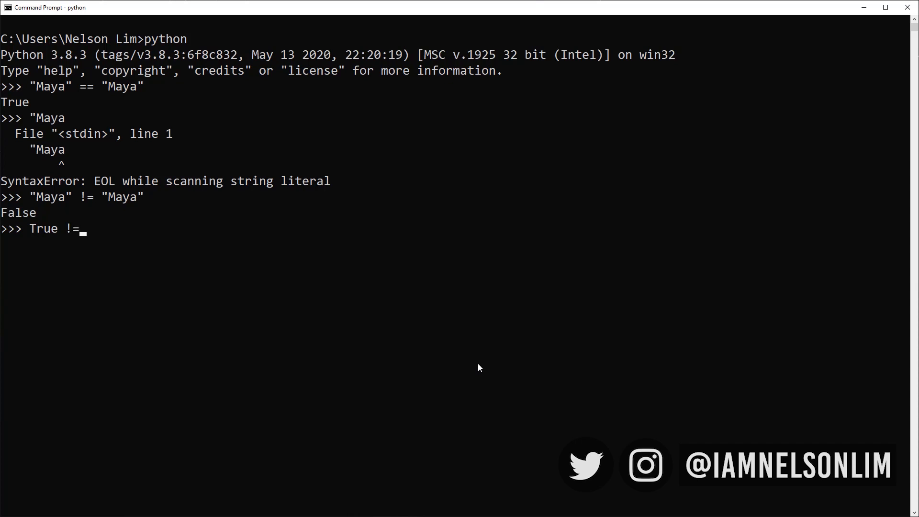
text(F)
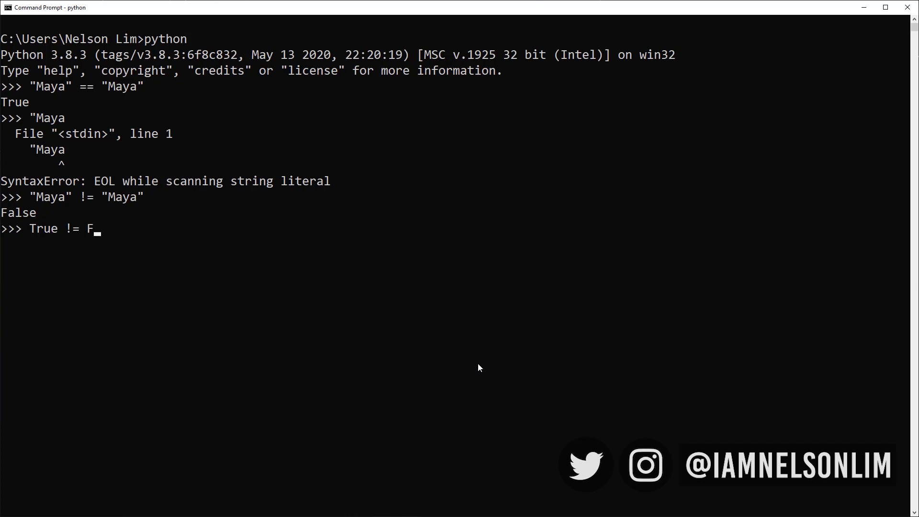
text(alse)
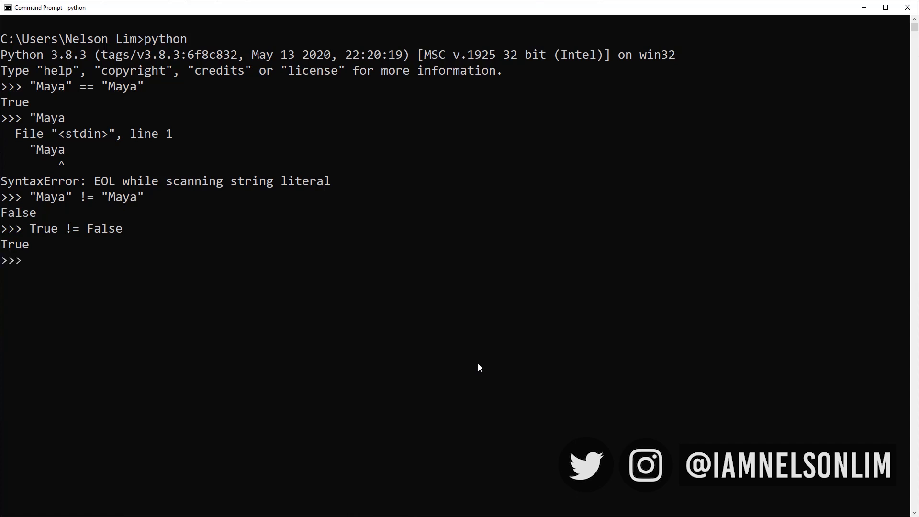
text(1)
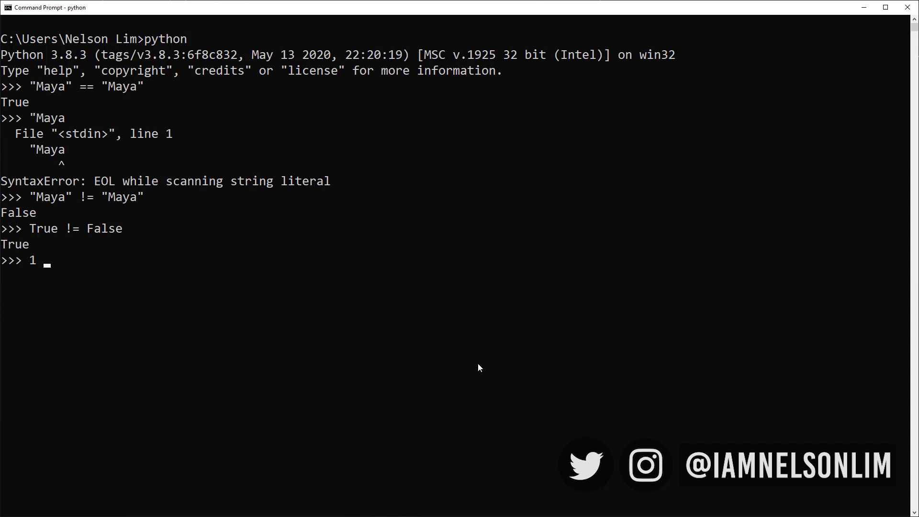
text(> 2)
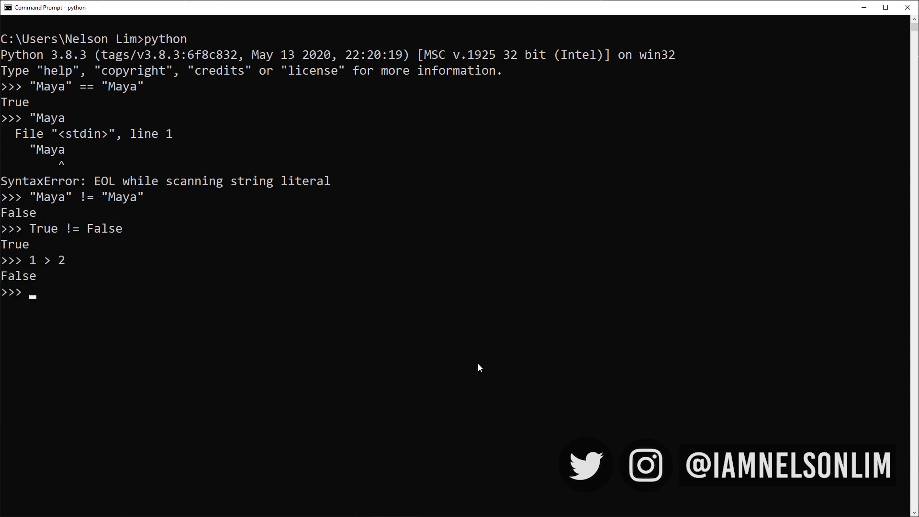
Evaluate 3 < 5 (True) and enter 3 <= 3.
text(3 <)
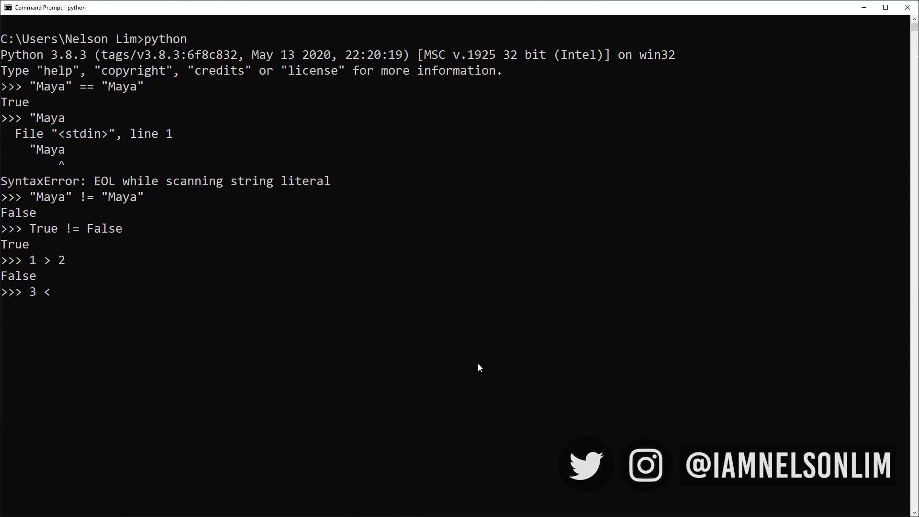
text(5)
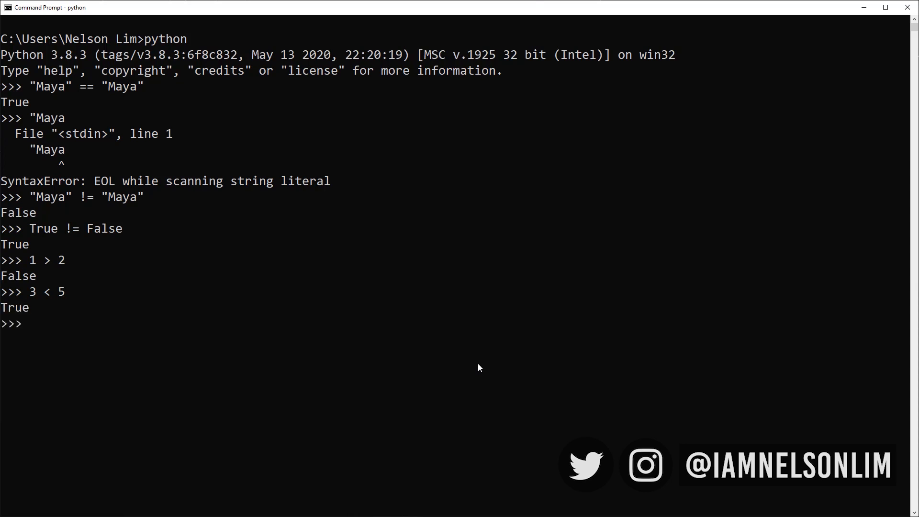
text(3)
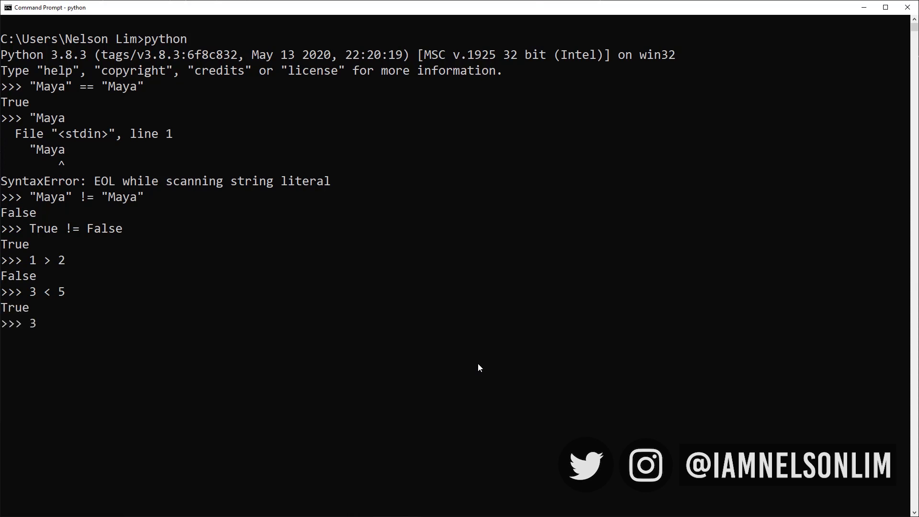
text(<=)
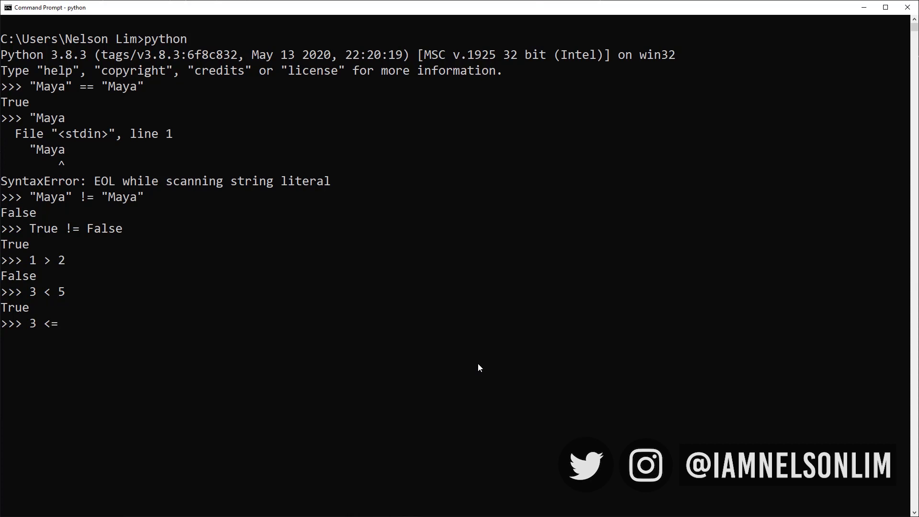
text(3)
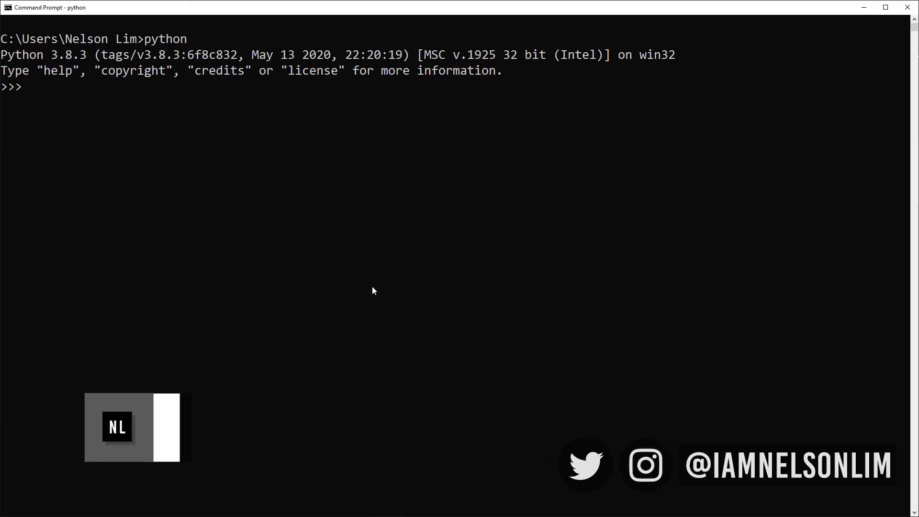
Assign hou_ver = 17.5 and write the condition if (hou_ver < 18.0):.
text(hou_v)
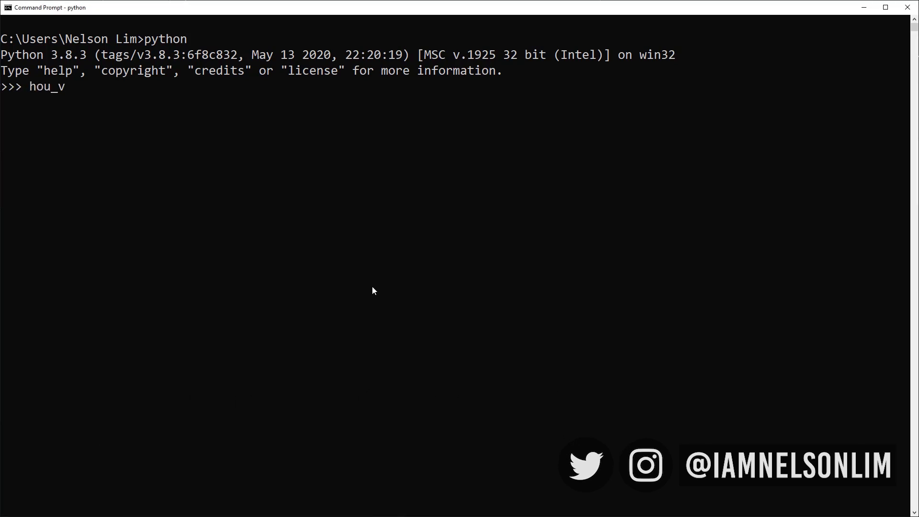
text(er)
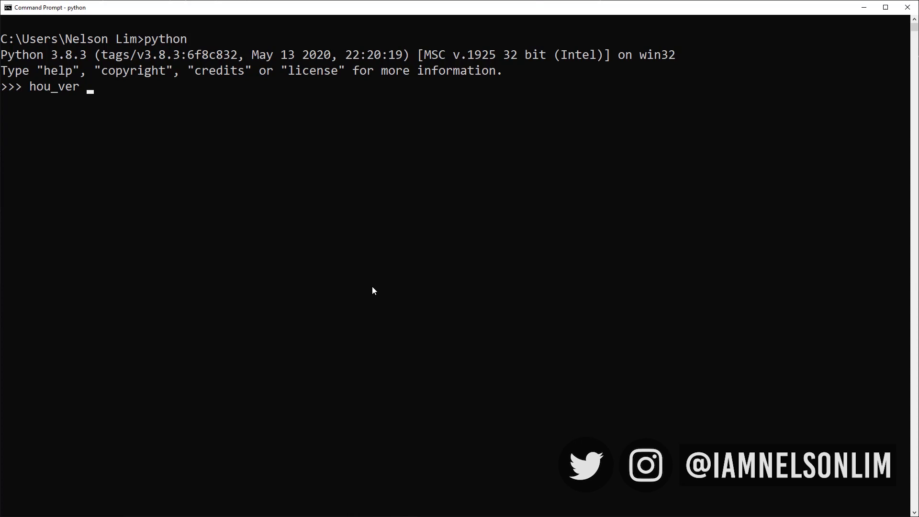
text(= 1)
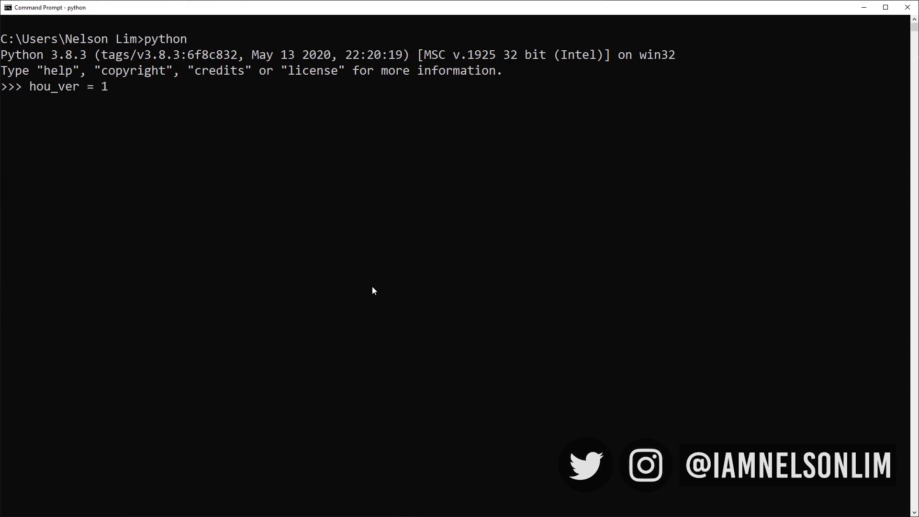
text(7.5)
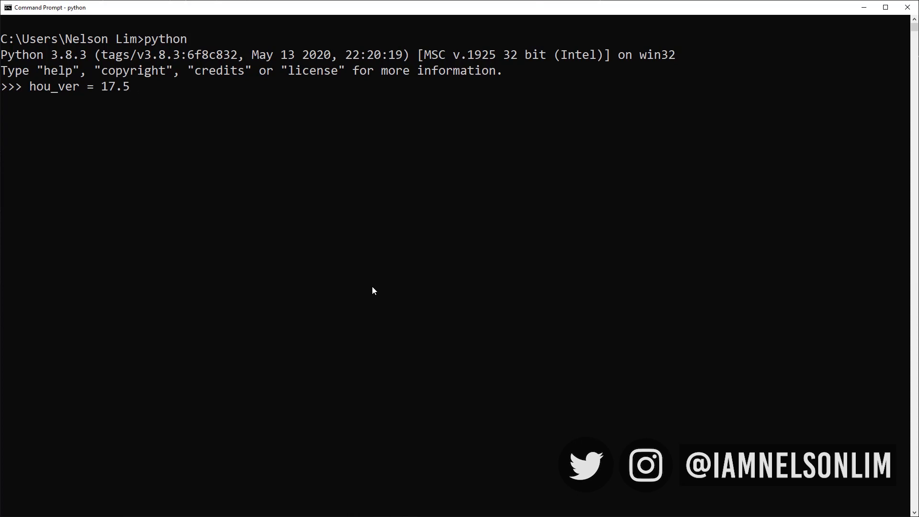
key(enter)
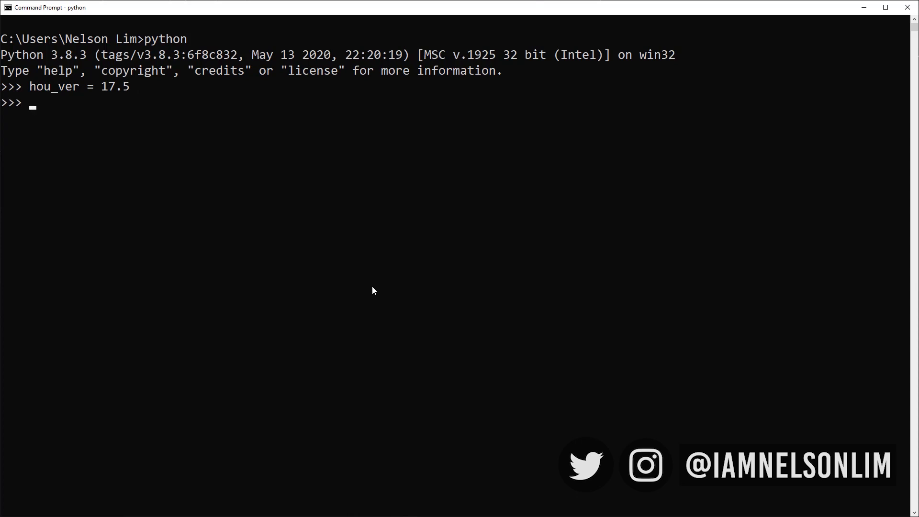
text(if)
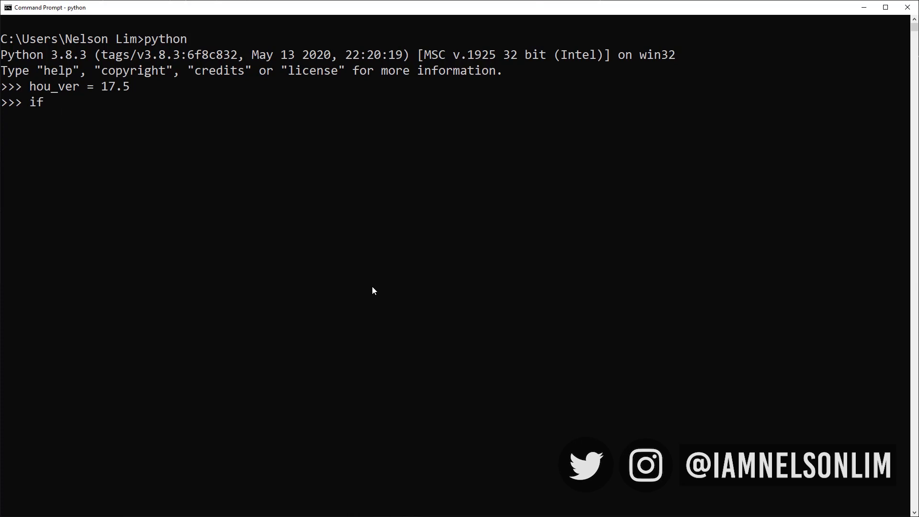
text(()
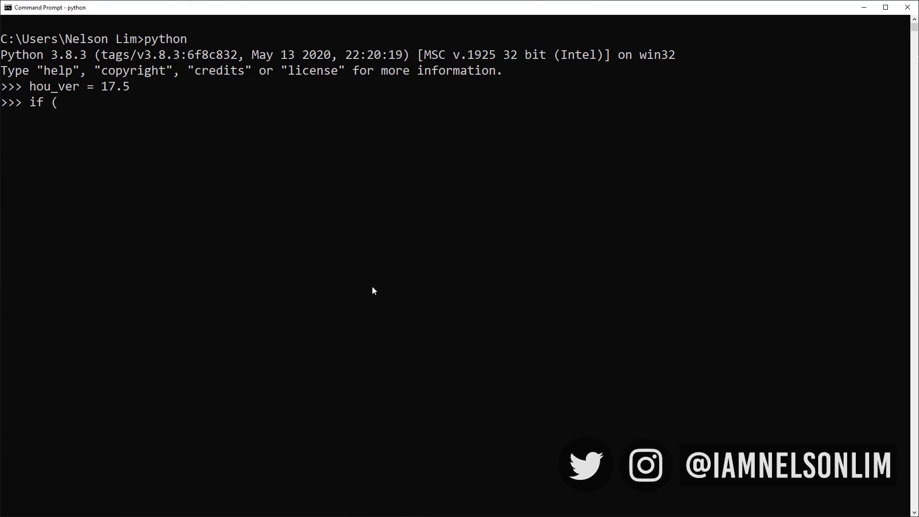
text(hou_ver)
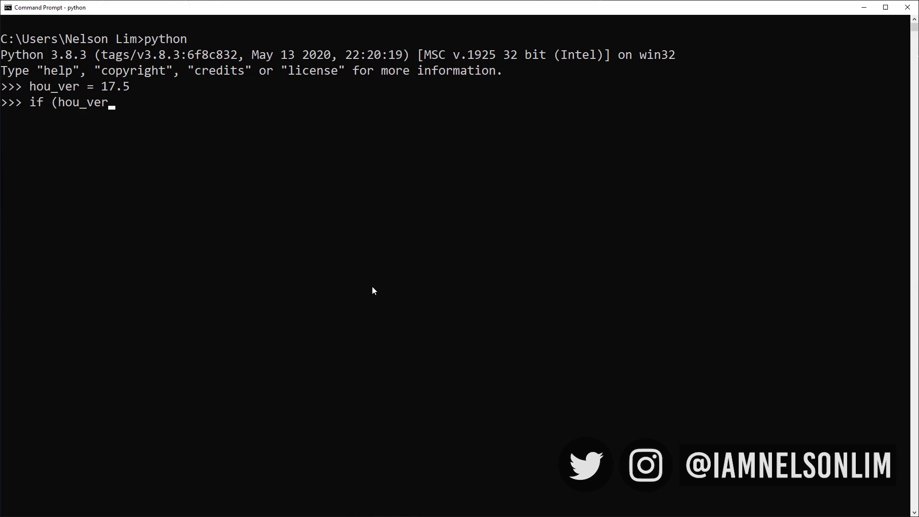
text(<)
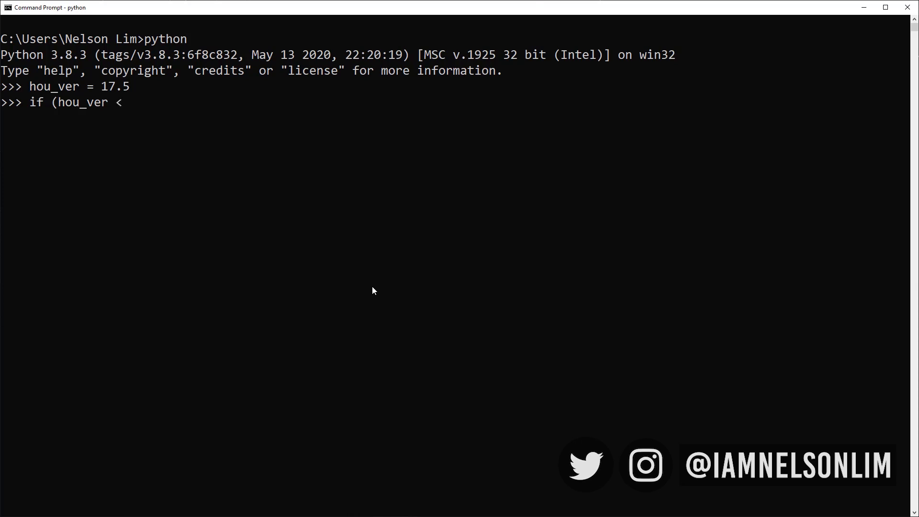
text(18.0):)
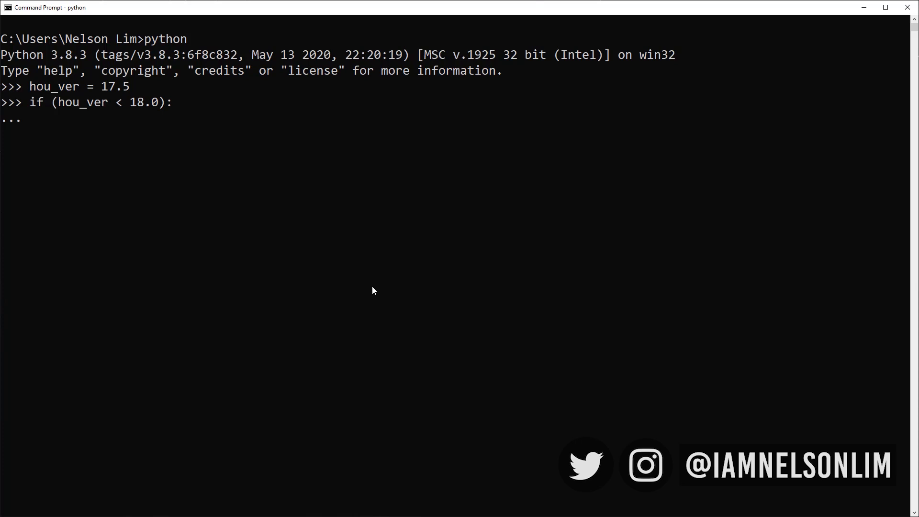
Add the indented print "You are missing out on the new sparse volume solvers" line.
text(print)
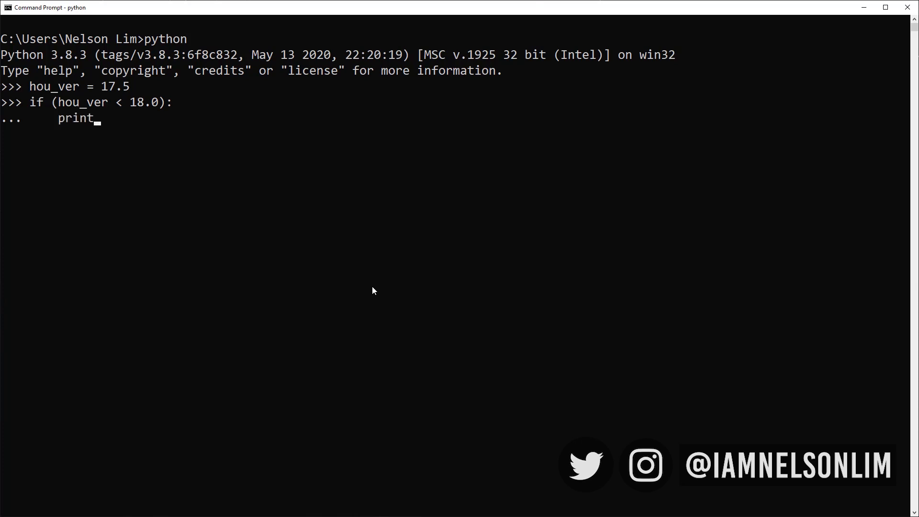
text((")
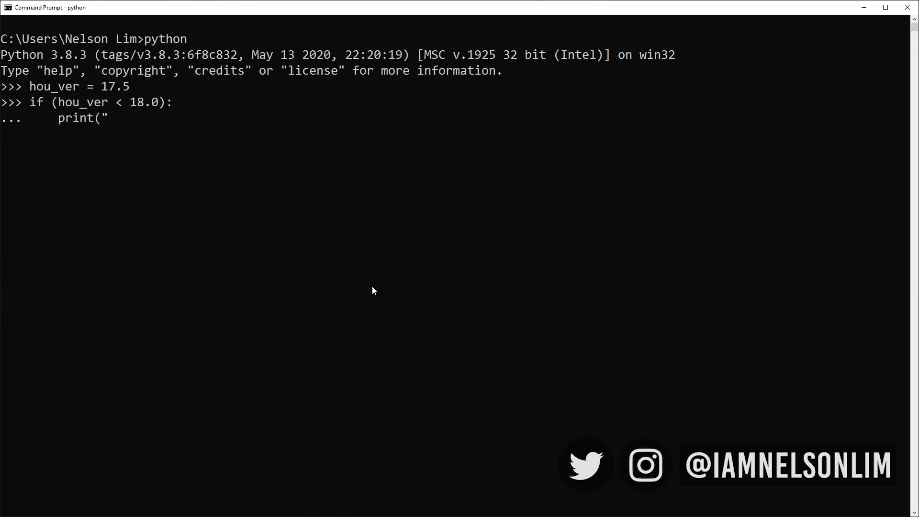
text(You)
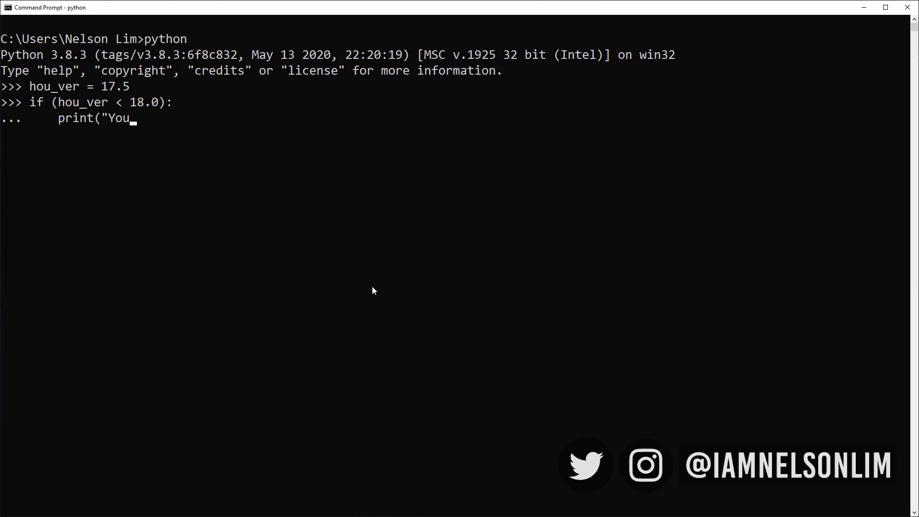
text(are missing out on t)
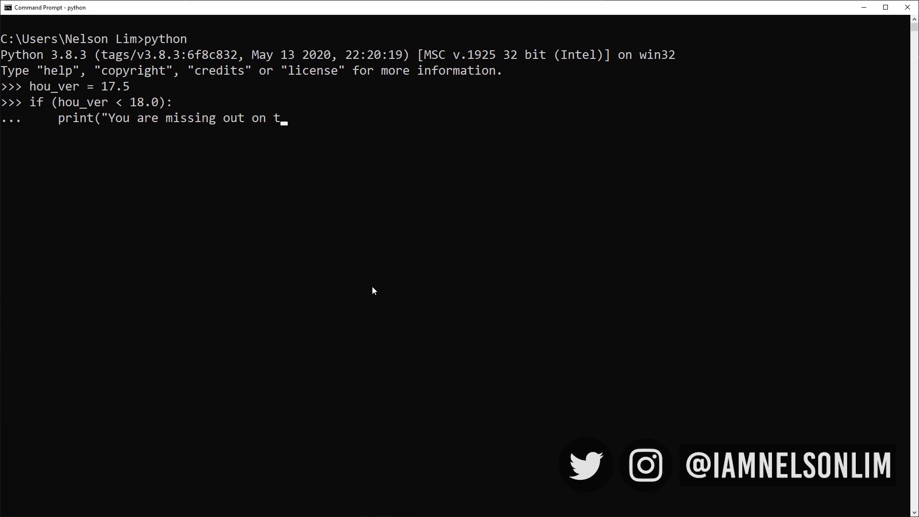
text(he new sparse)
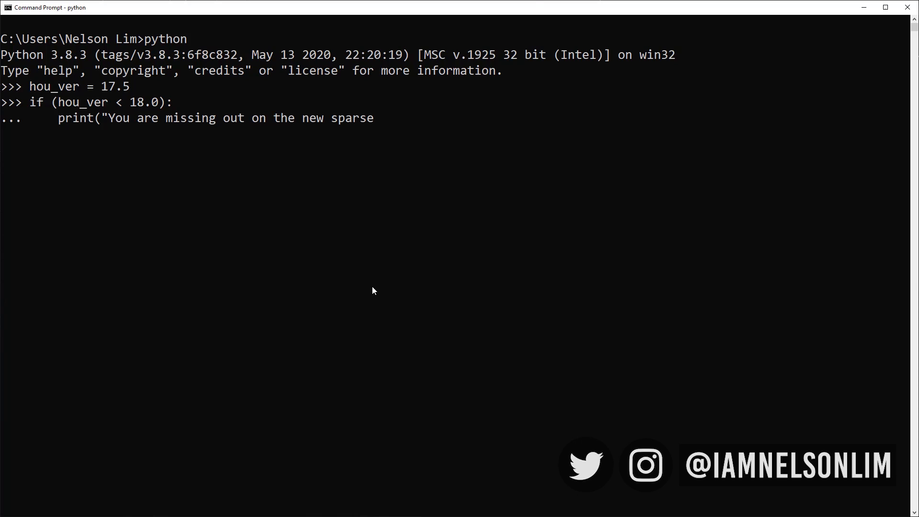
text(volume solvers)
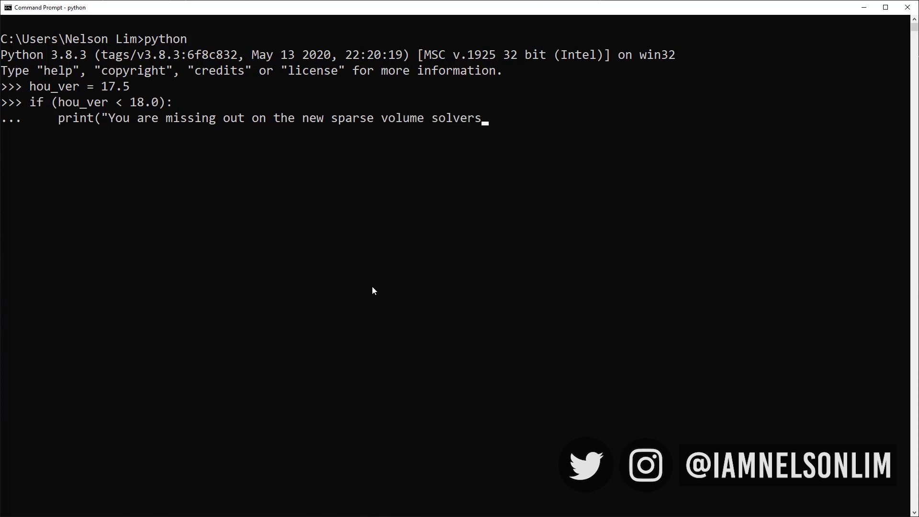
key(enter)
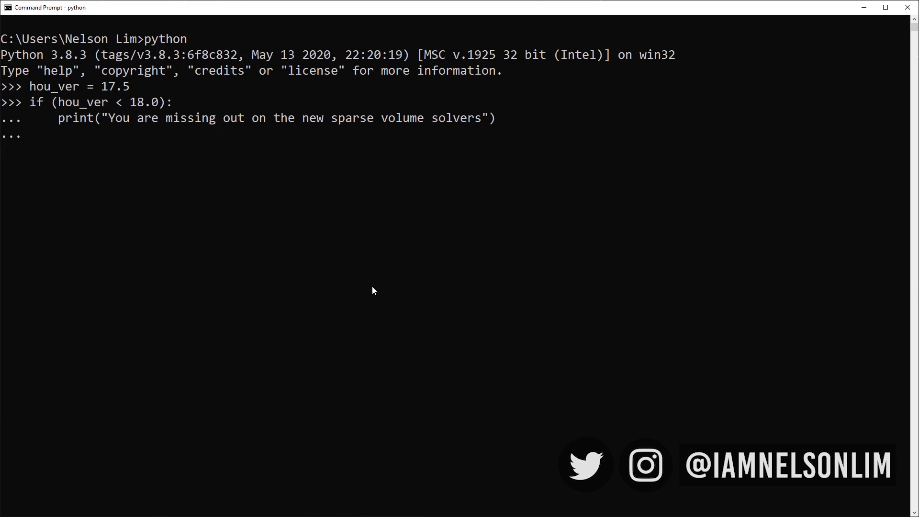
key(Enter)
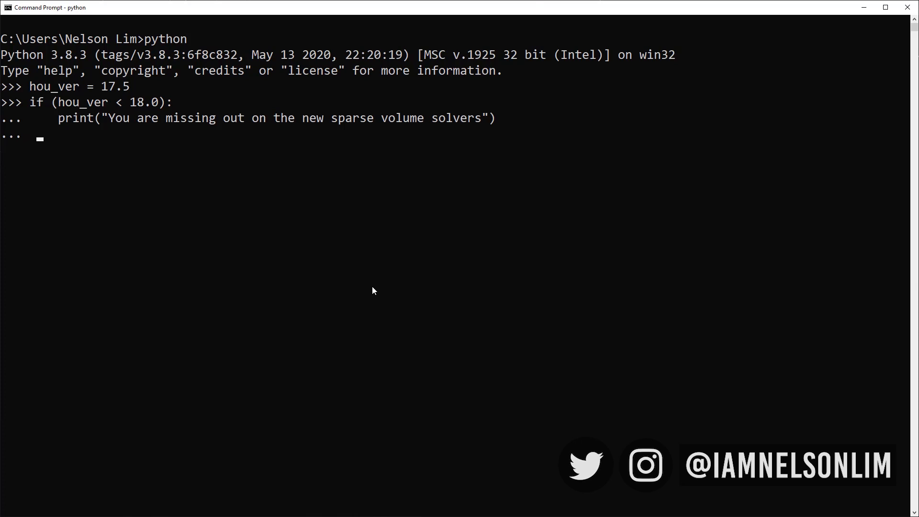
Add the second print "Not to mention Solaris" line and run the if block.
text([tom)
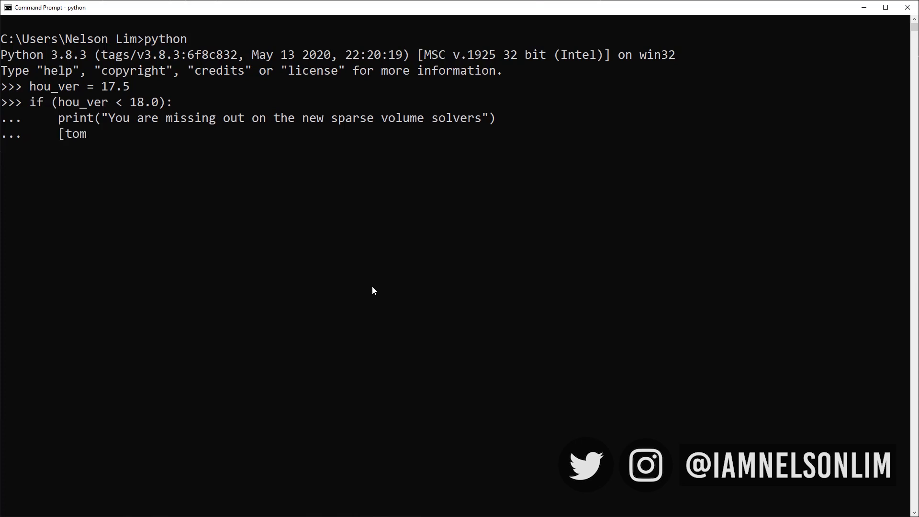
text(print()
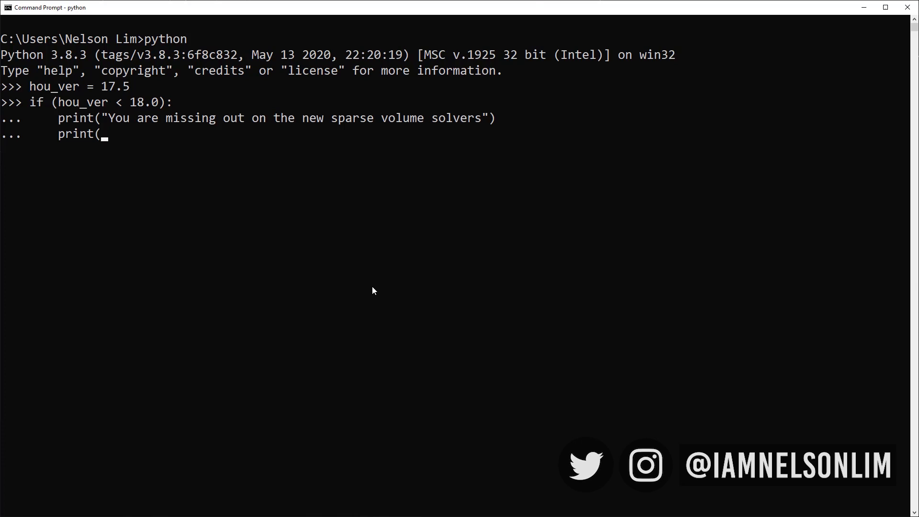
text("Not to)
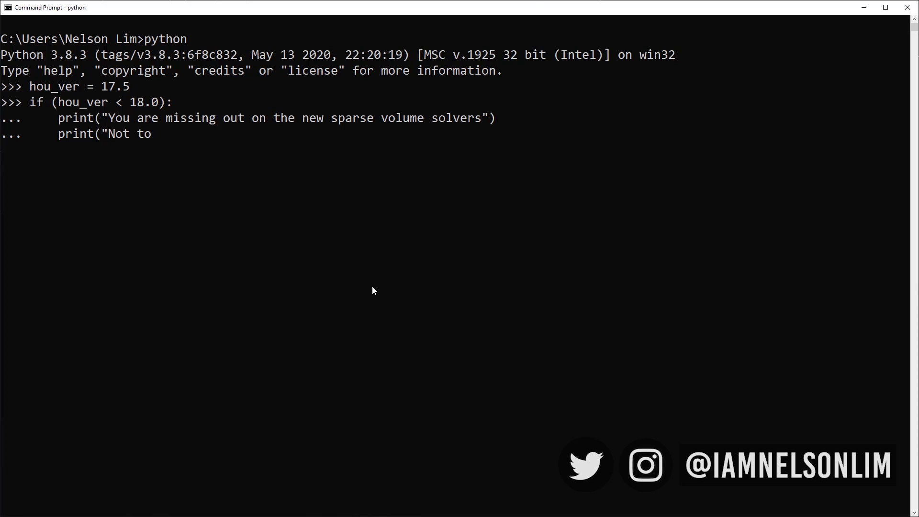
text(mention Solari)
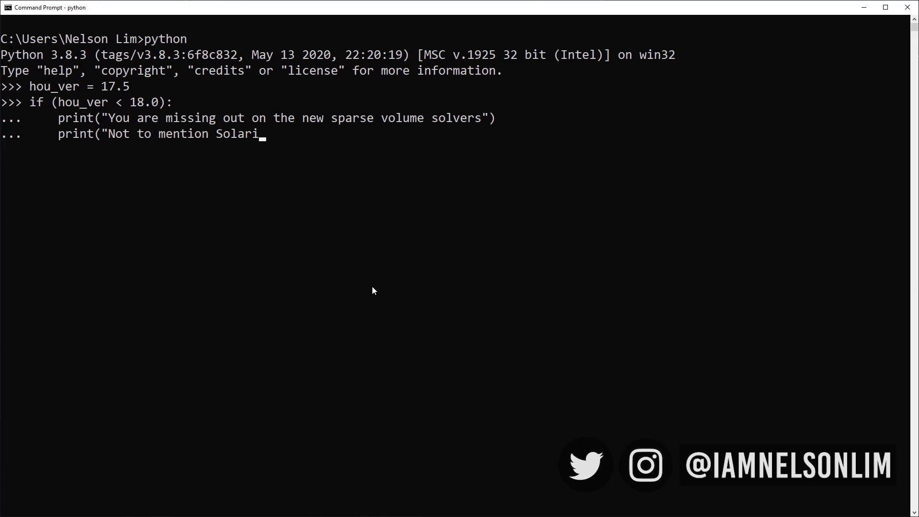
text(s"))
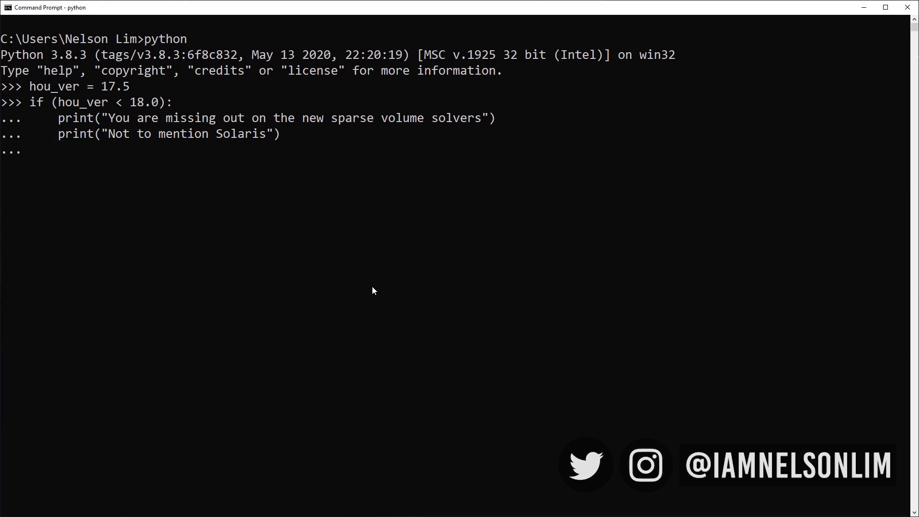
key(enter)
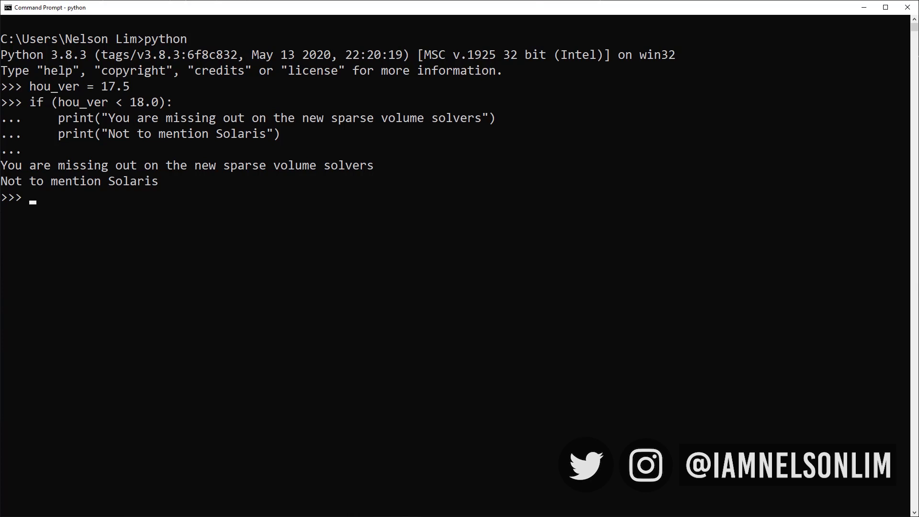
Highlight the start of the if condition to point it out.
double_click(38, 103)
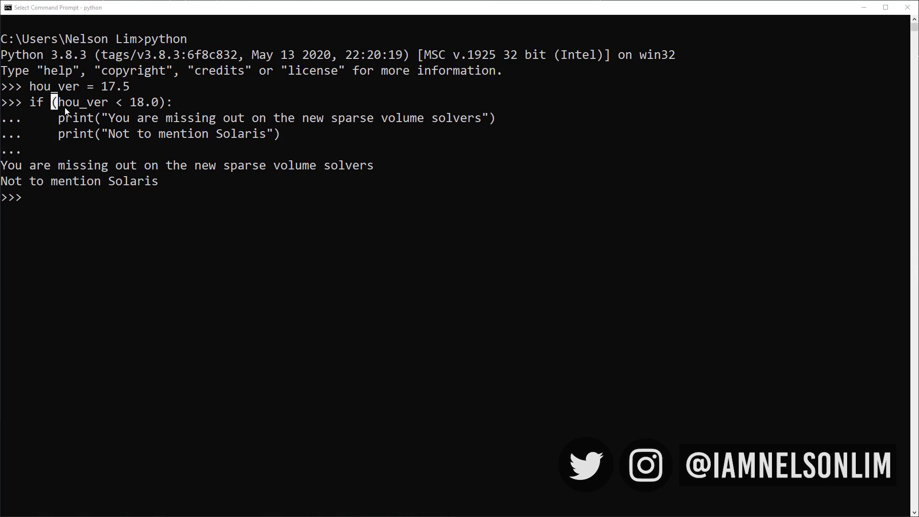
mouse_move(85, 127)
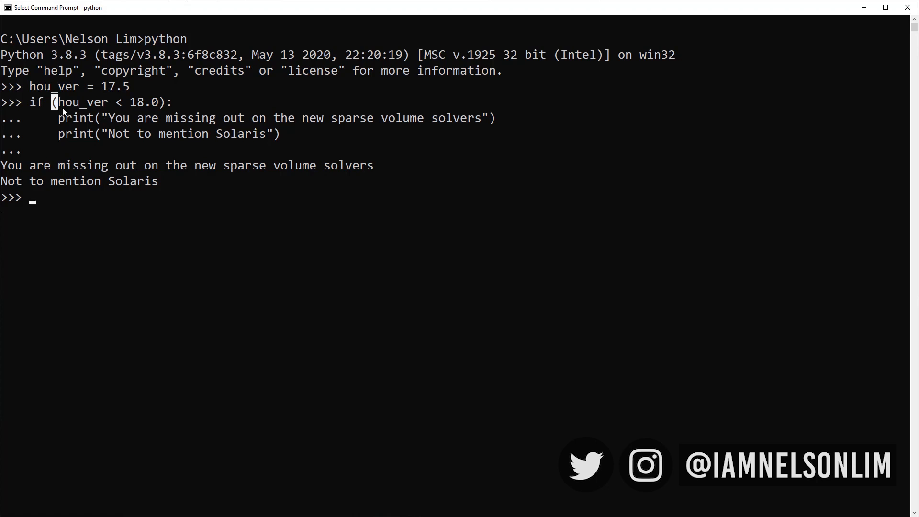
mouse_move(152, 133)
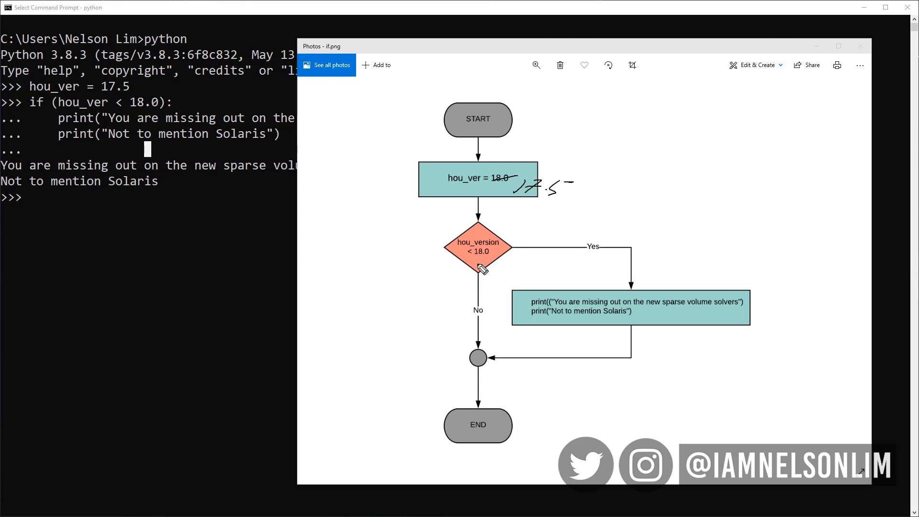
mouse_move(481, 249)
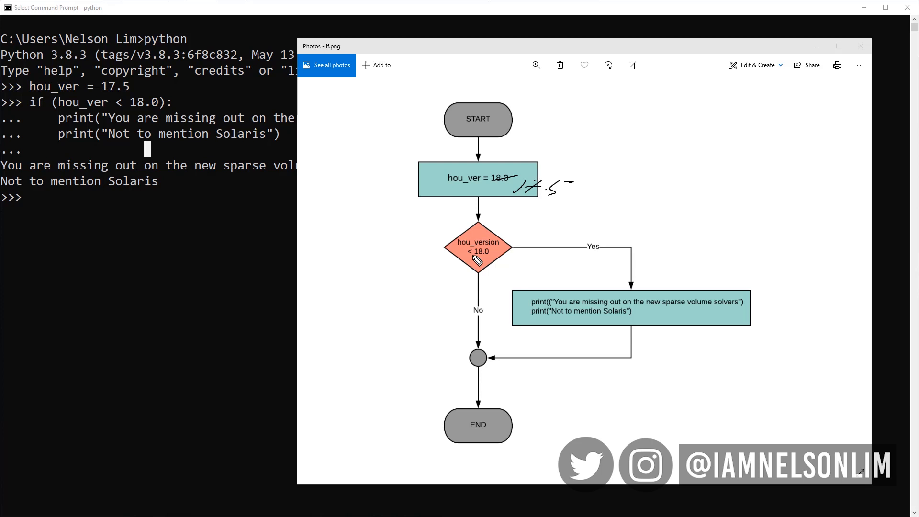
mouse_move(483, 249)
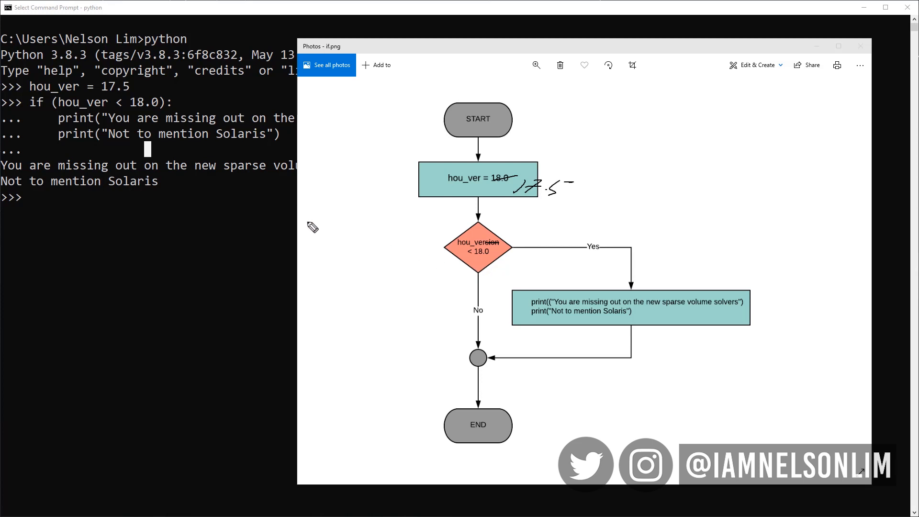
mouse_move(23, 153)
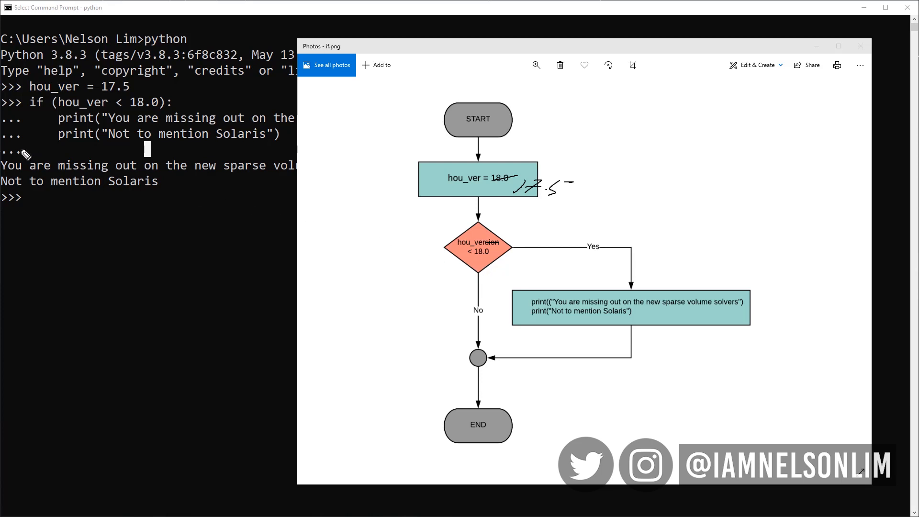
mouse_move(56, 154)
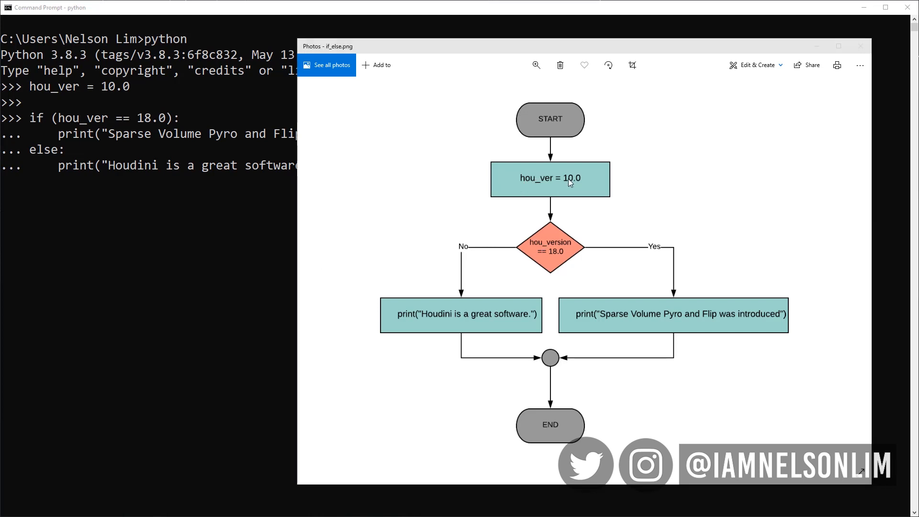
mouse_move(561, 238)
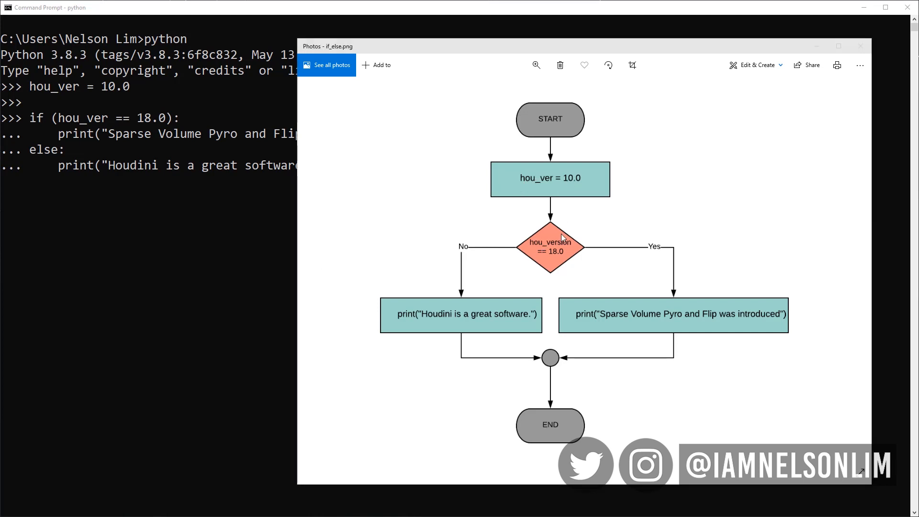
mouse_move(705, 322)
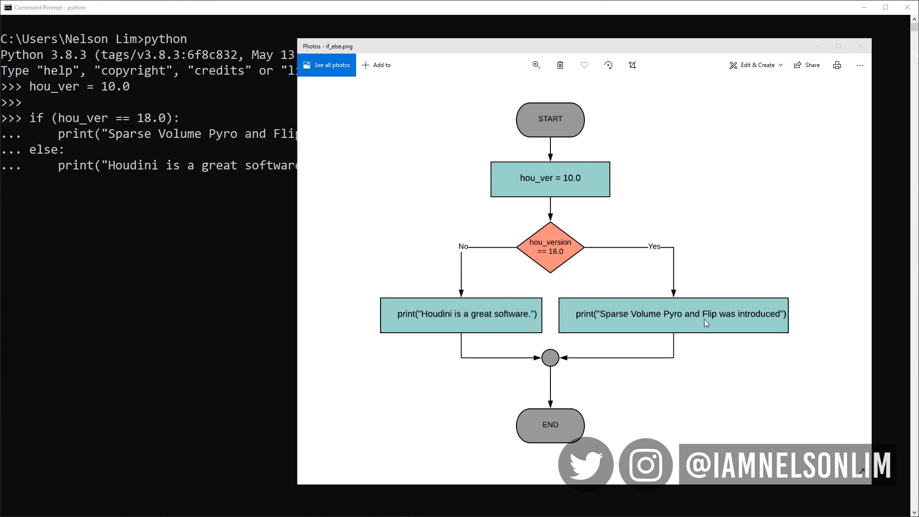
mouse_move(553, 203)
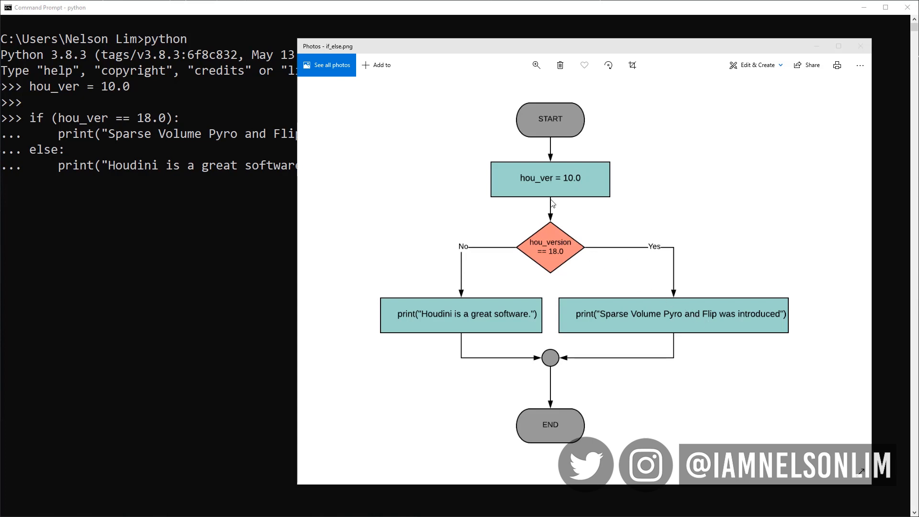
mouse_move(535, 212)
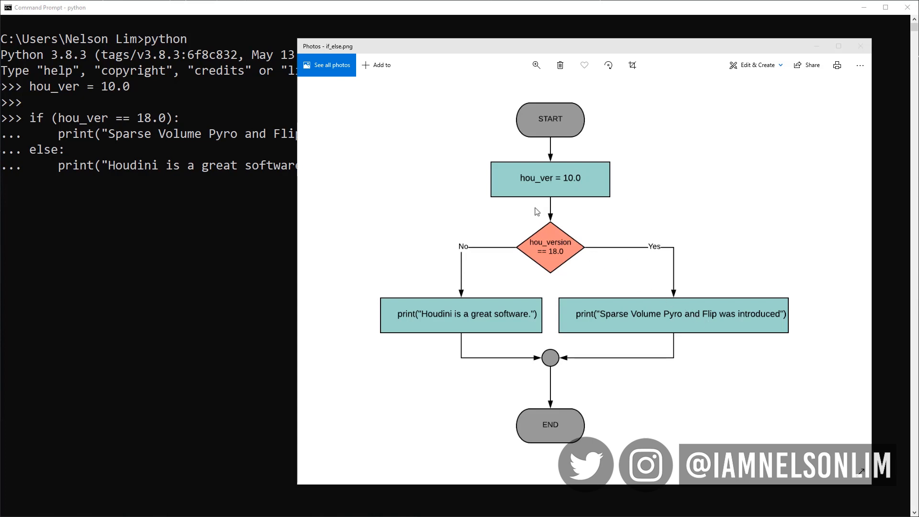
mouse_move(465, 248)
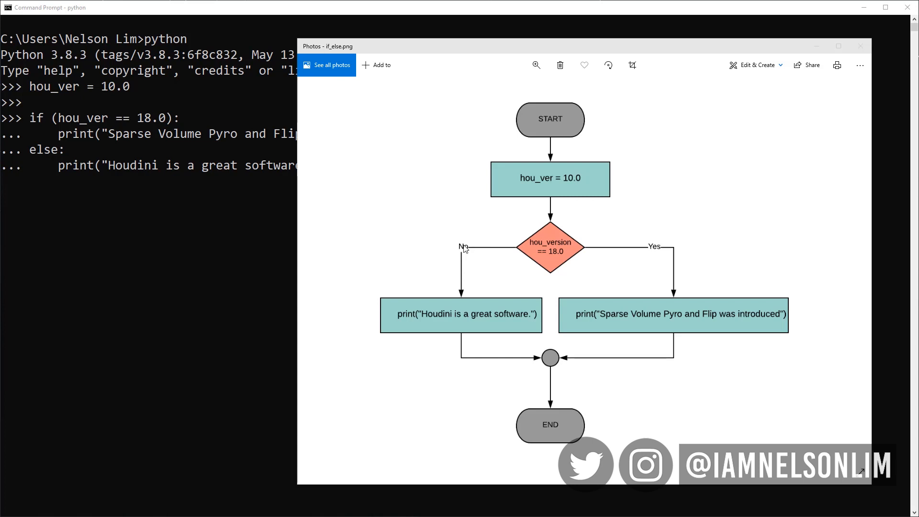
mouse_move(455, 320)
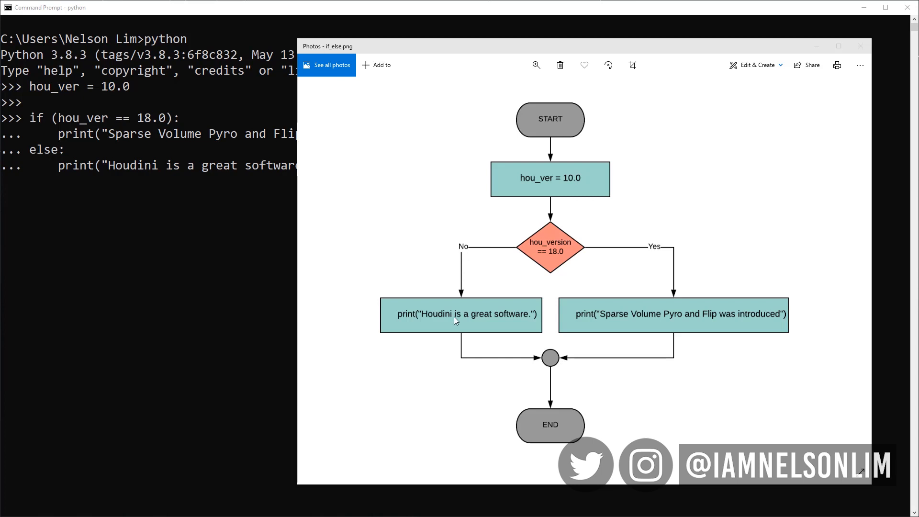
mouse_move(555, 422)
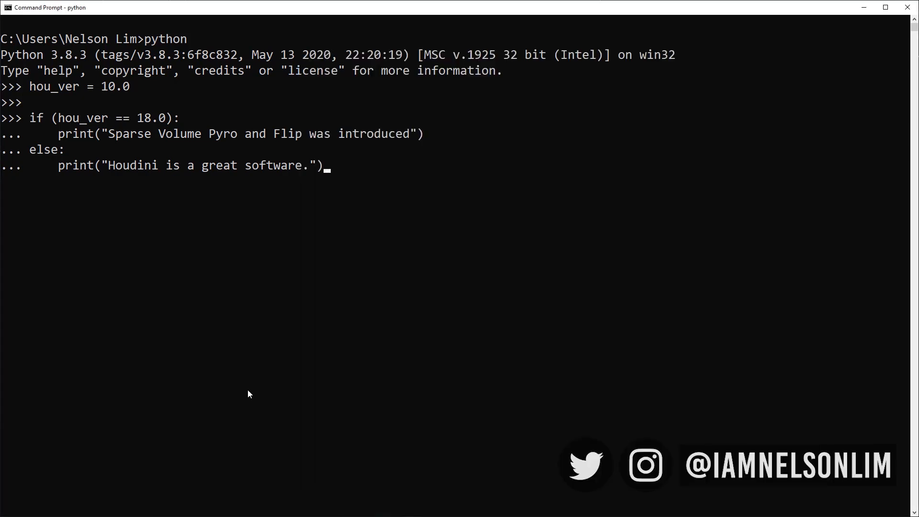
Run the if/else block printing "Houdini is a great software." and highlight the else: line.
key(enter)
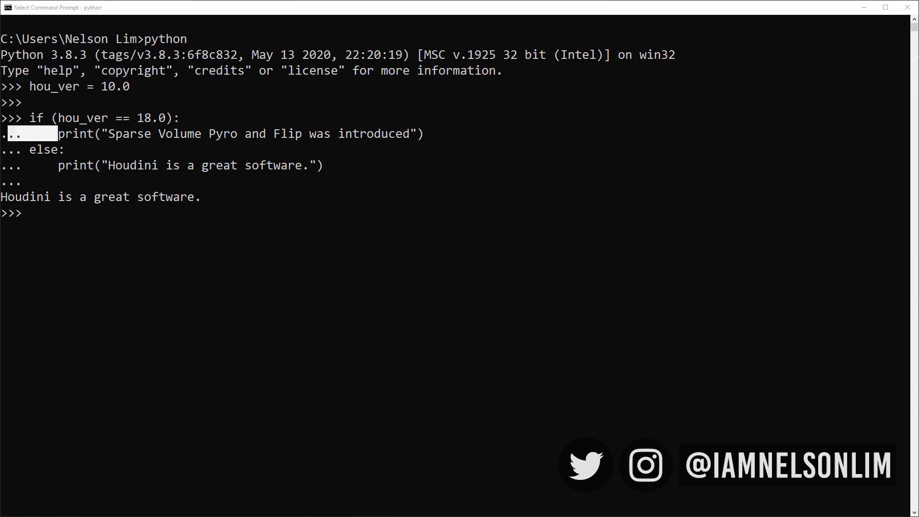
double_click(50, 150)
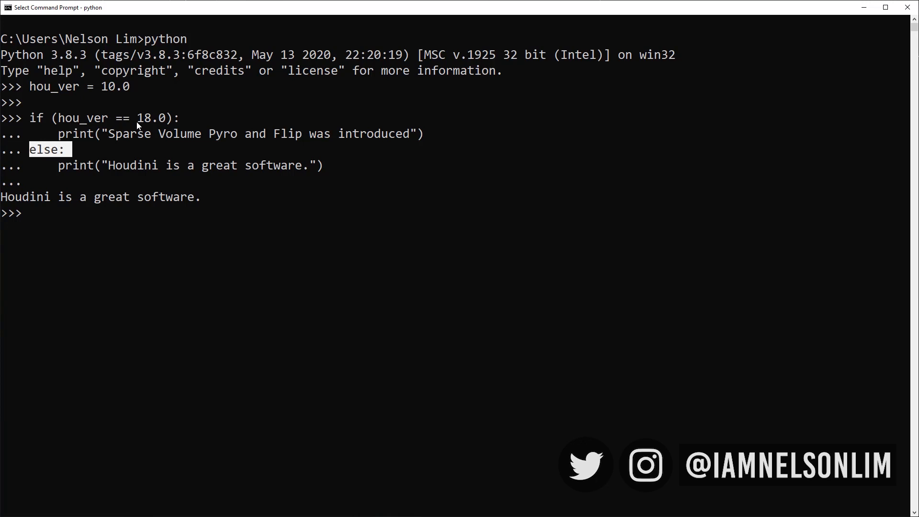
mouse_move(88, 163)
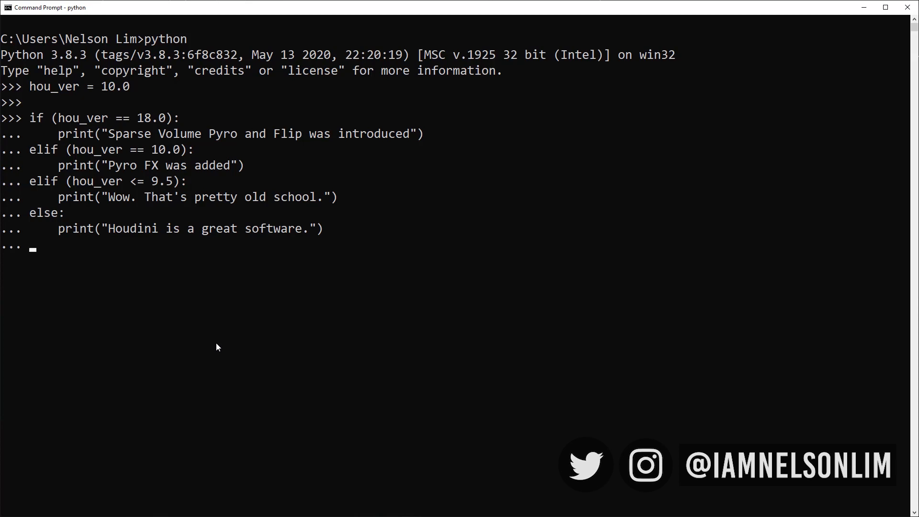
Highlight the elif condition text, then run the if/elif/else chain printing "Pyro FX was added".
drag(109, 134, 239, 134)
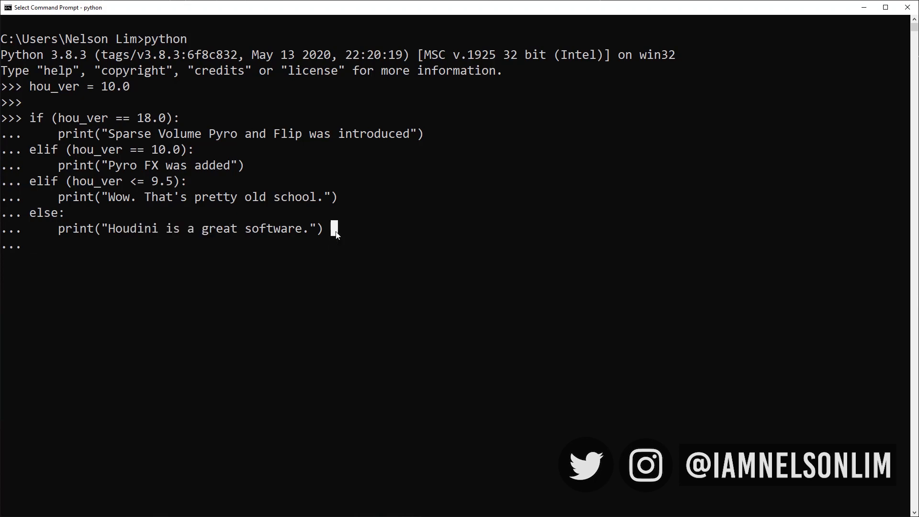
key(enter)
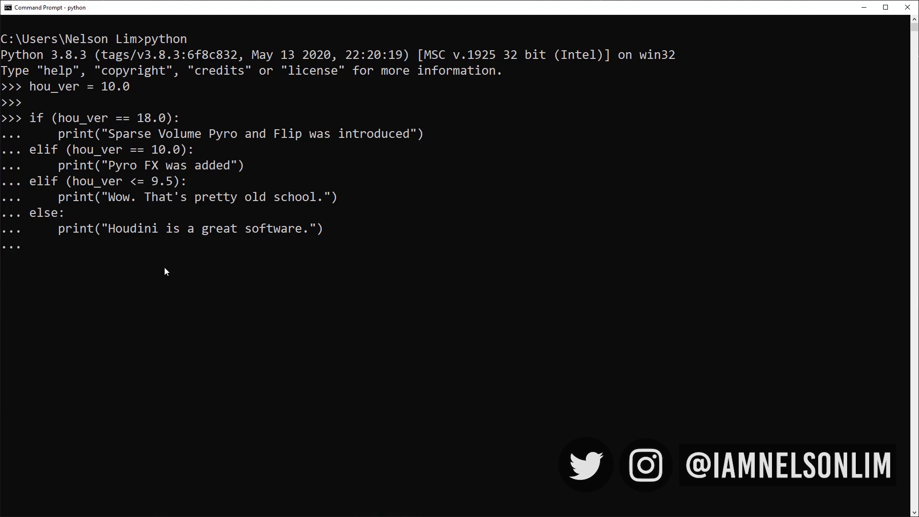
key(enter)
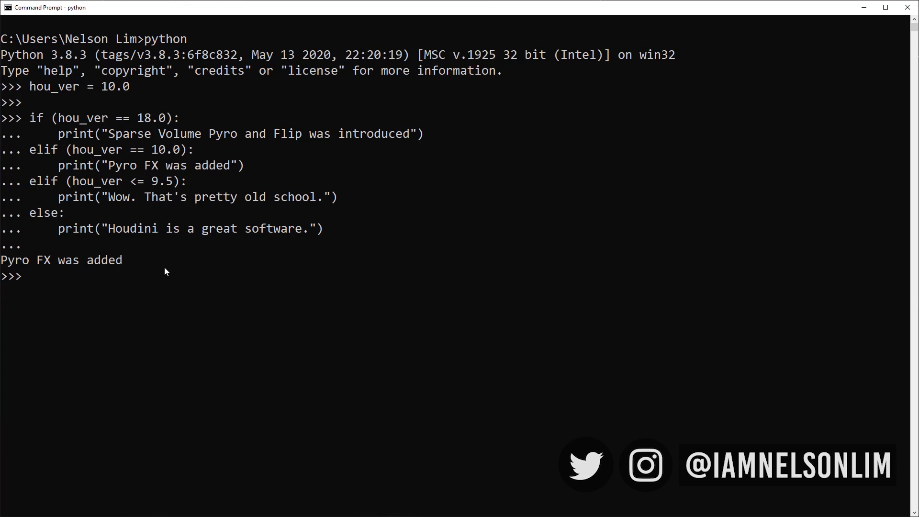
mouse_move(167, 153)
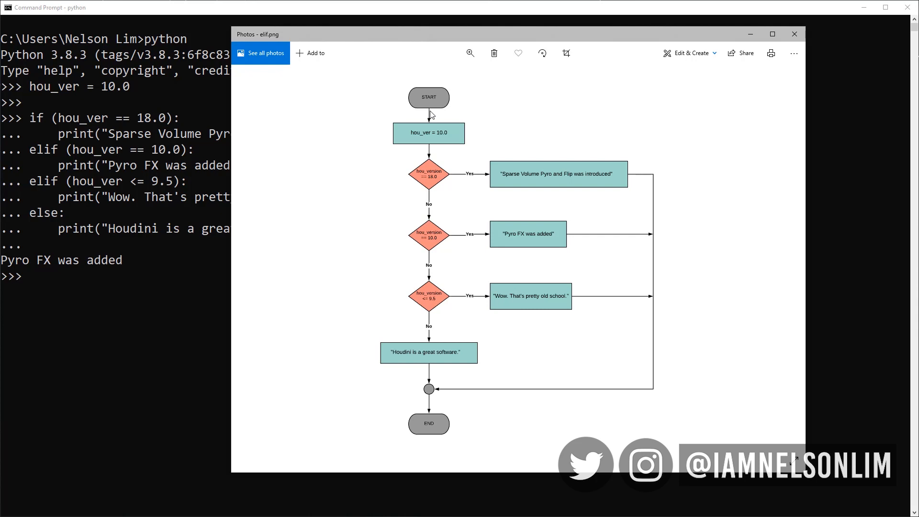
mouse_move(431, 170)
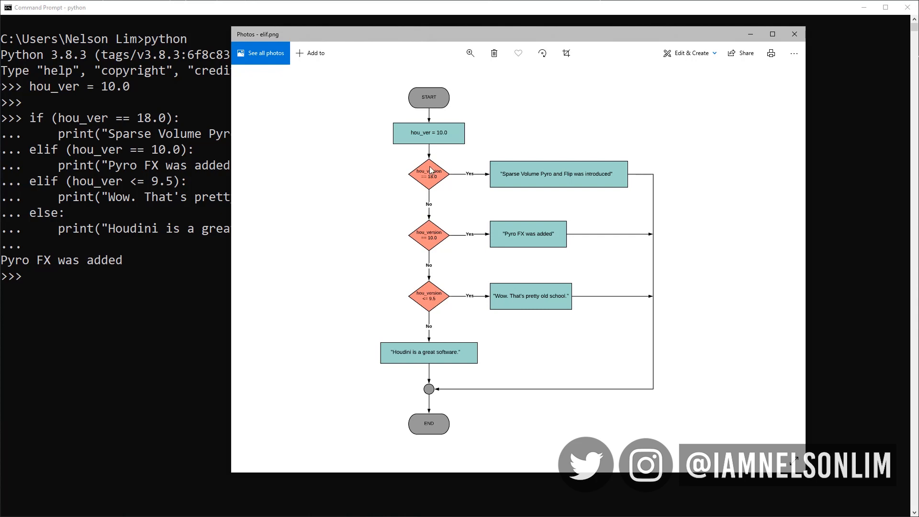
mouse_move(441, 181)
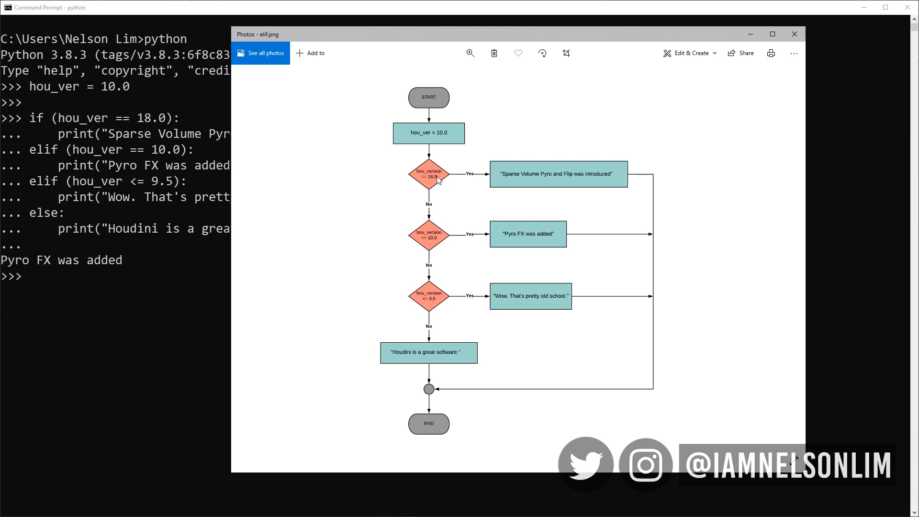
mouse_move(428, 228)
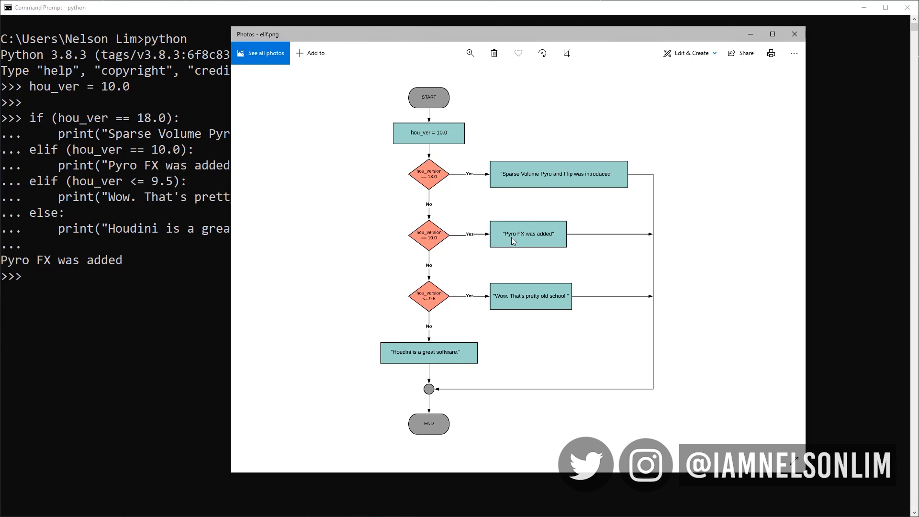
mouse_move(654, 371)
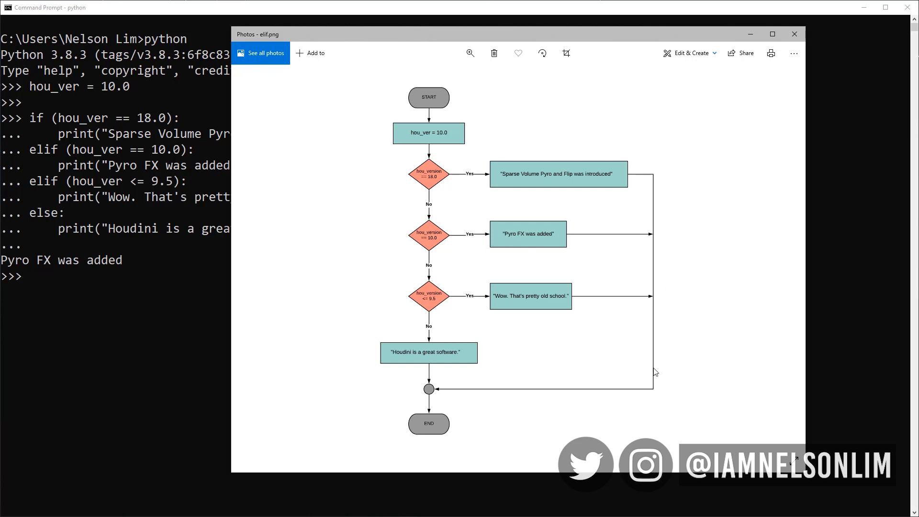
mouse_move(440, 396)
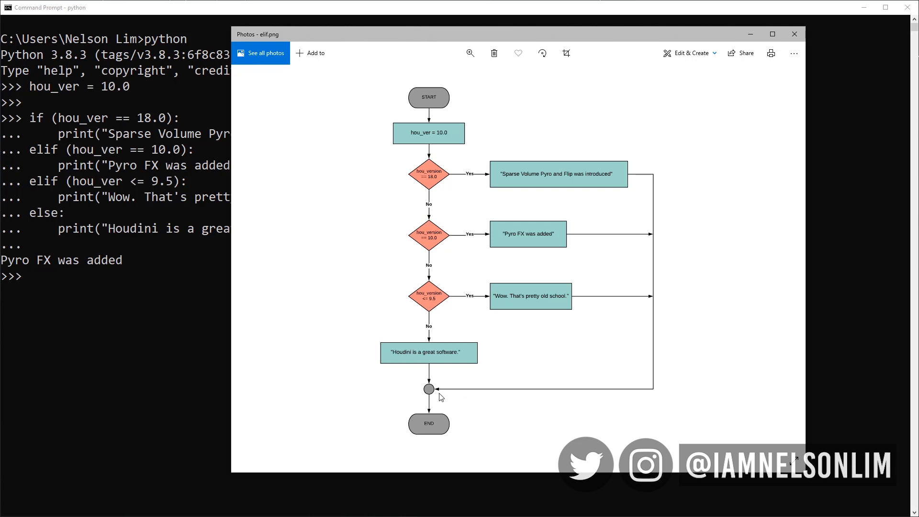
mouse_move(442, 121)
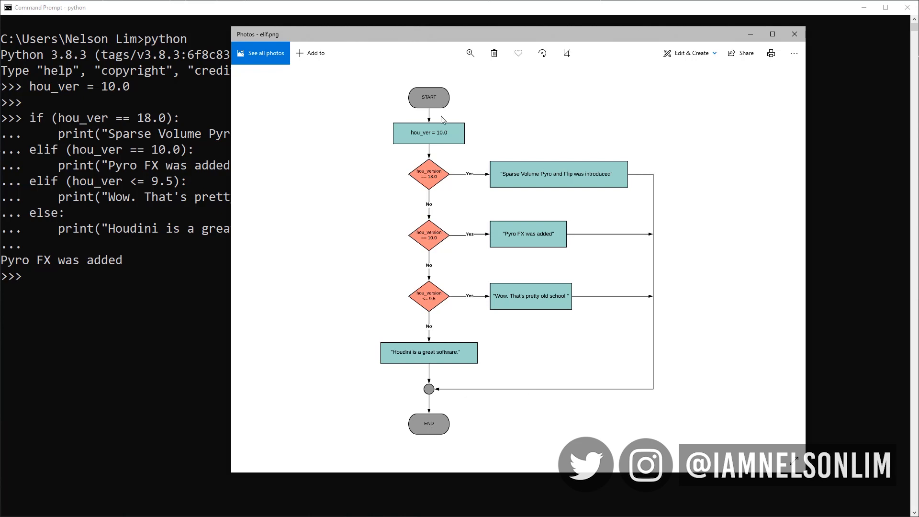
mouse_move(433, 159)
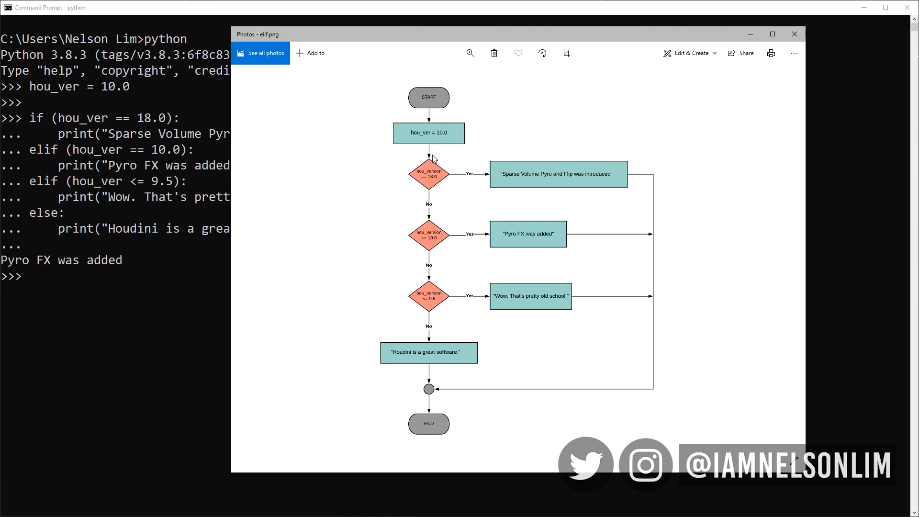
mouse_move(52, 152)
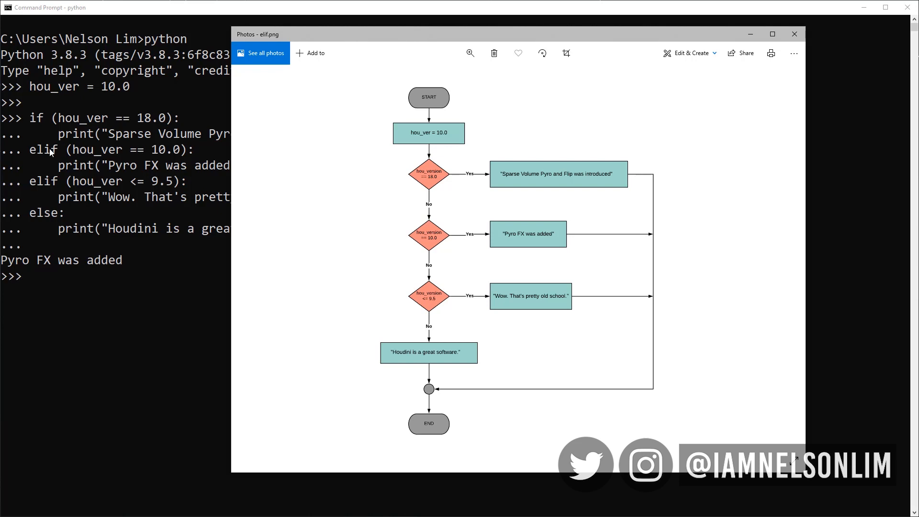
mouse_move(440, 185)
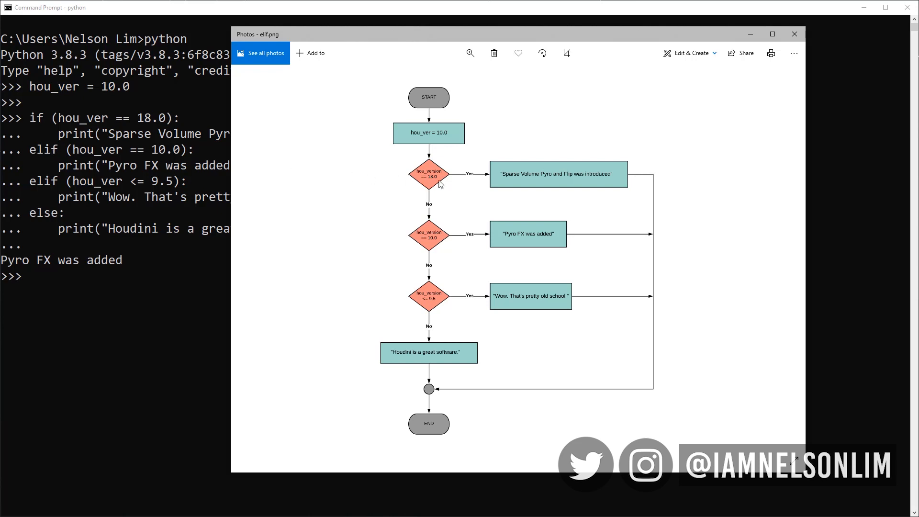
mouse_move(428, 234)
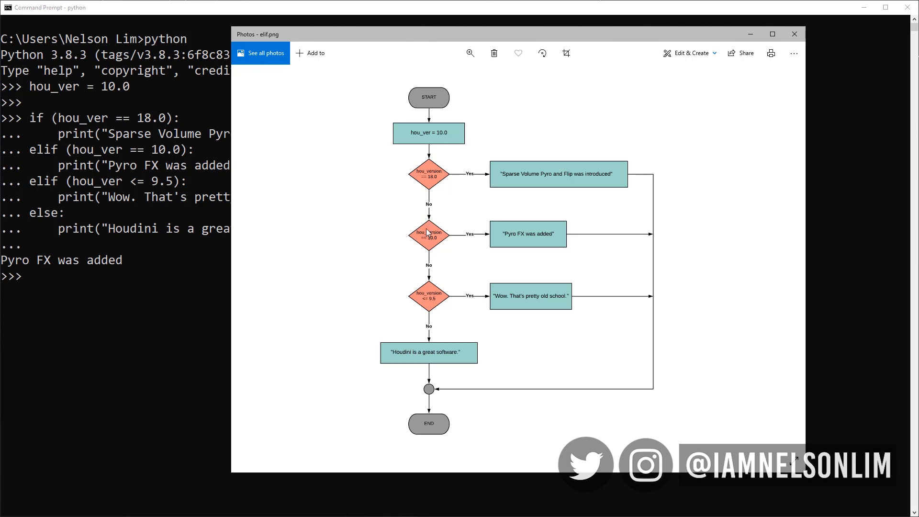
mouse_move(425, 425)
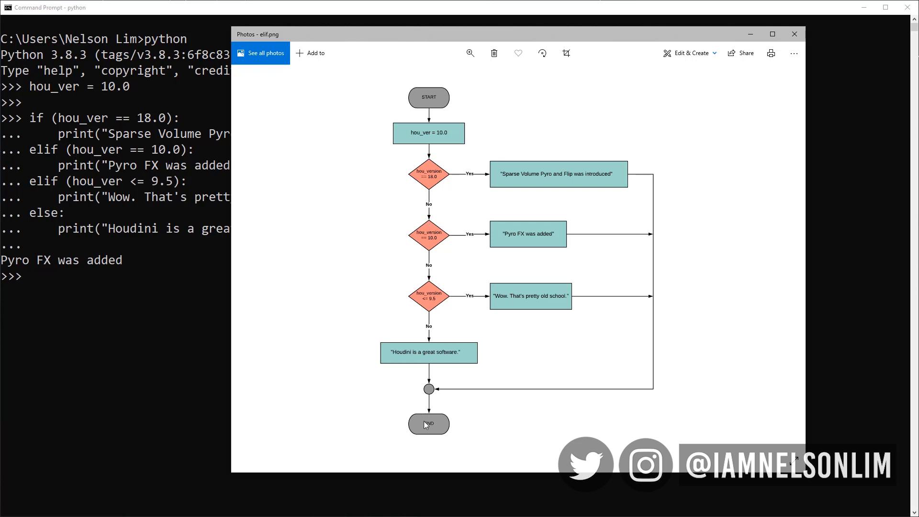
mouse_move(425, 430)
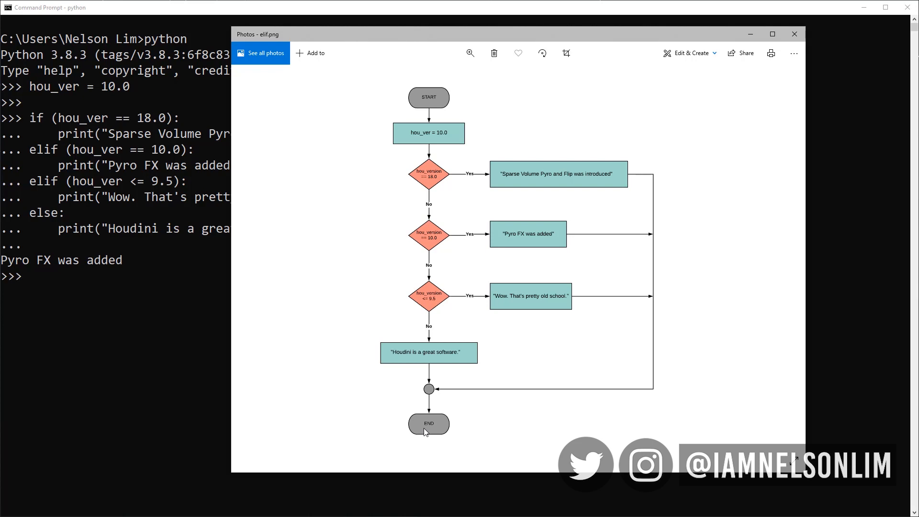
Close the elif.png flowchart in Photos to return to the Python session.
click(794, 35)
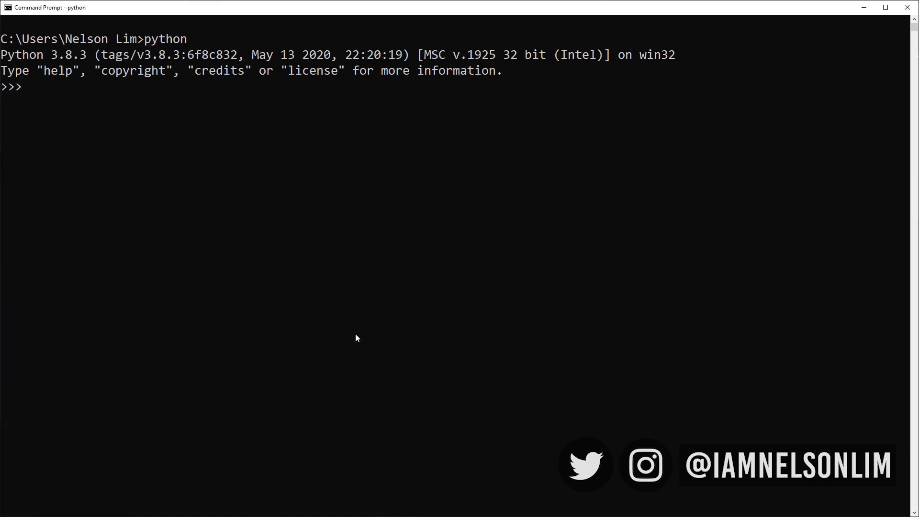
Assign the Kansas quote, highlight "Toto" and quote in the condition, and run the if/else printing "The Wizard of Oz - 1939".
text(quote = "Toto, I've a feeling we're not in Kansas anymore.")
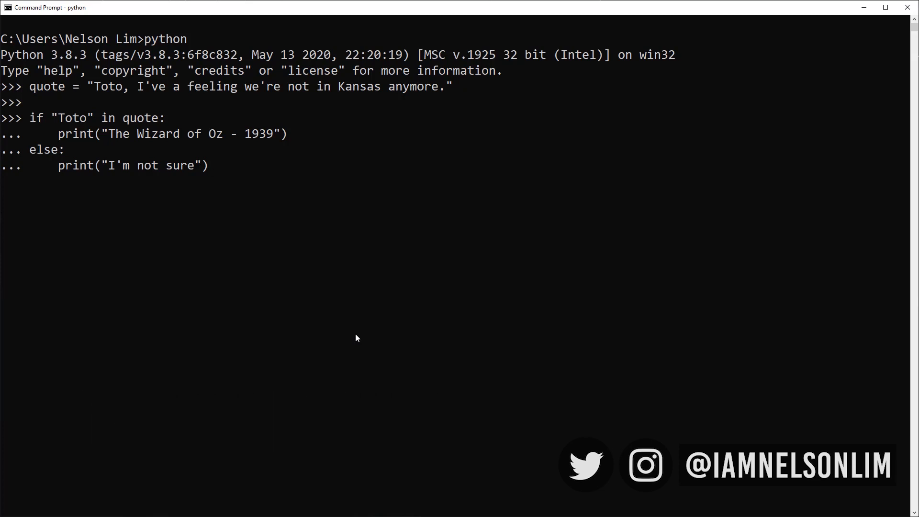
mouse_move(260, 214)
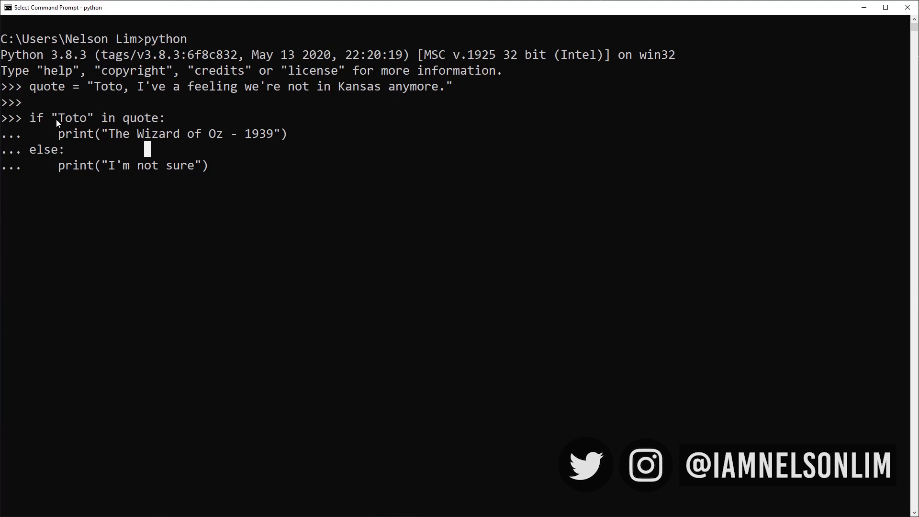
double_click(72, 118)
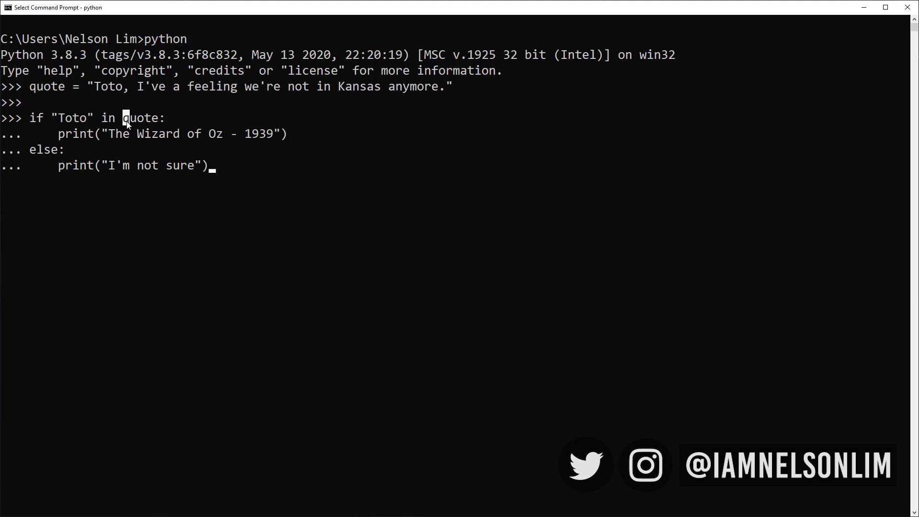
double_click(141, 118)
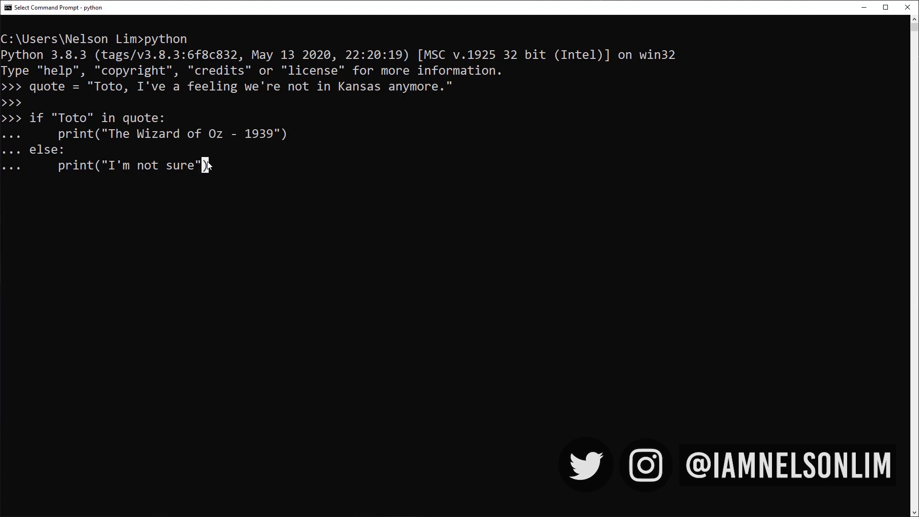
key(enter)
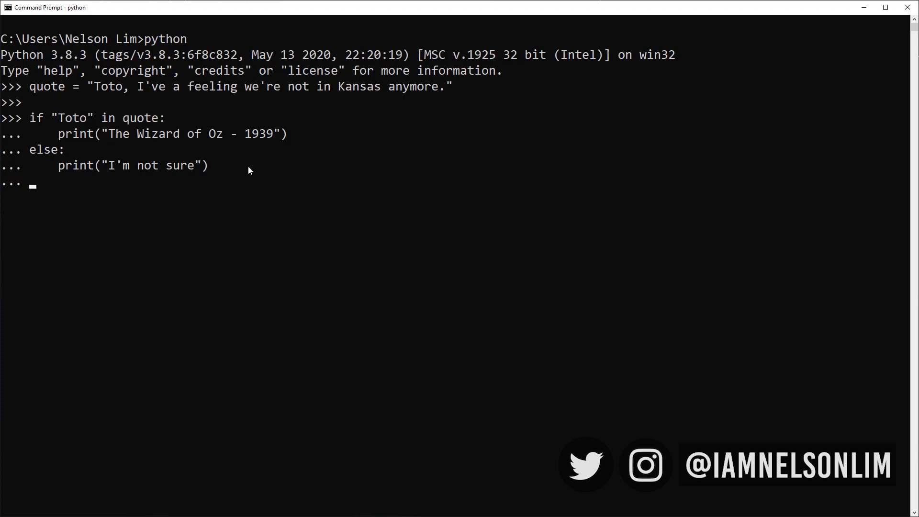
key(enter)
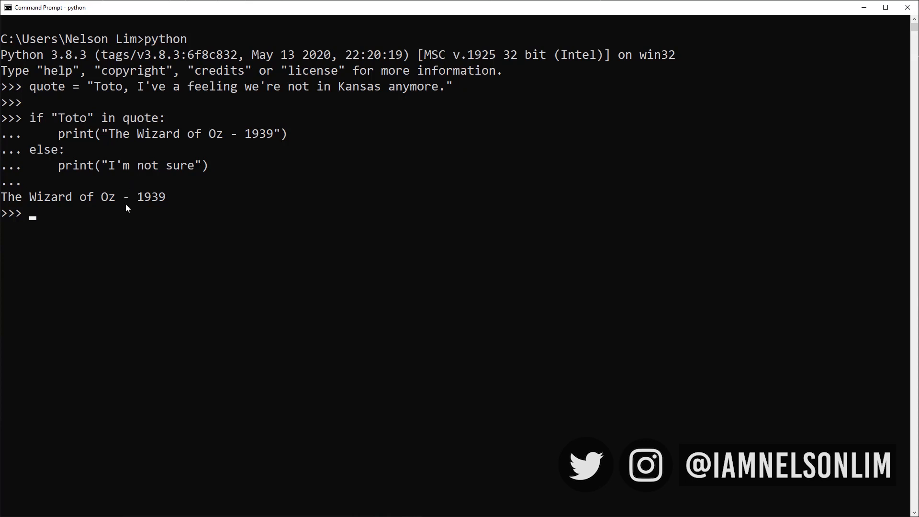
Evaluate "Kansas" not in quote, which returns False, and highlight the result.
text("Kansa)
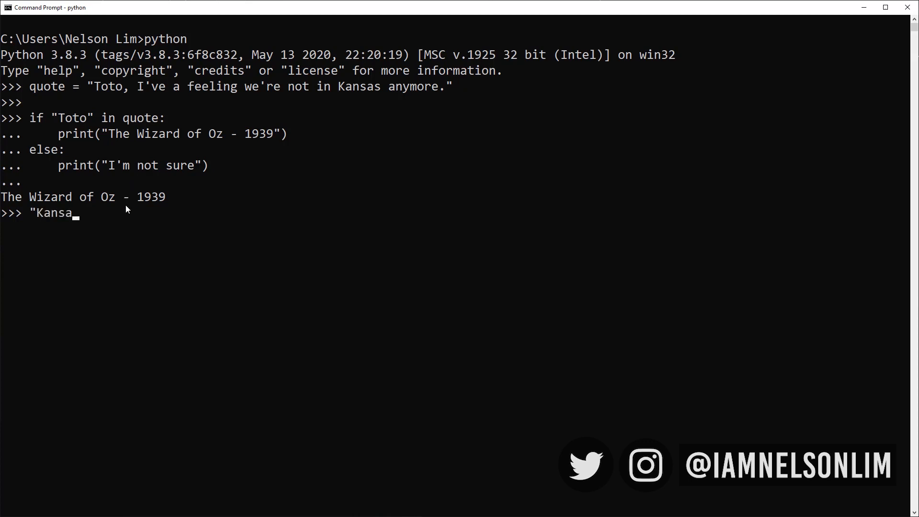
text(s" not in quote)
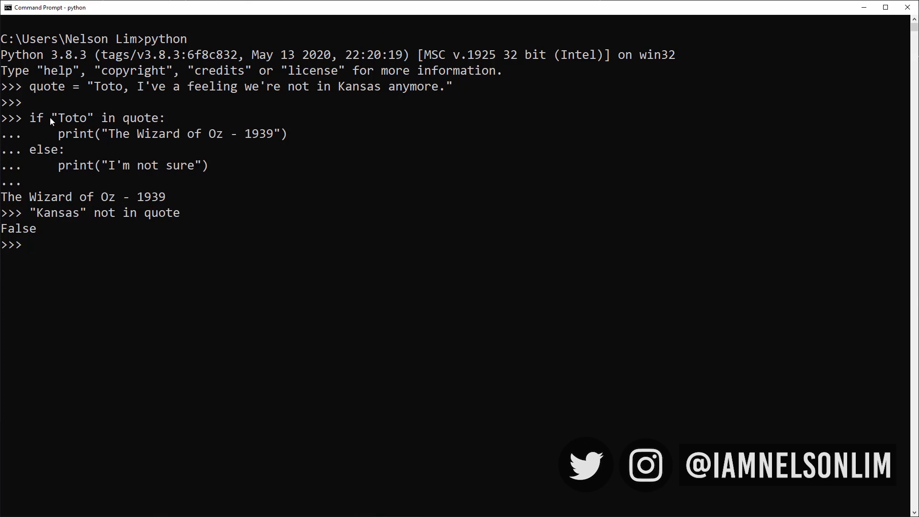
drag(47, 117, 158, 117)
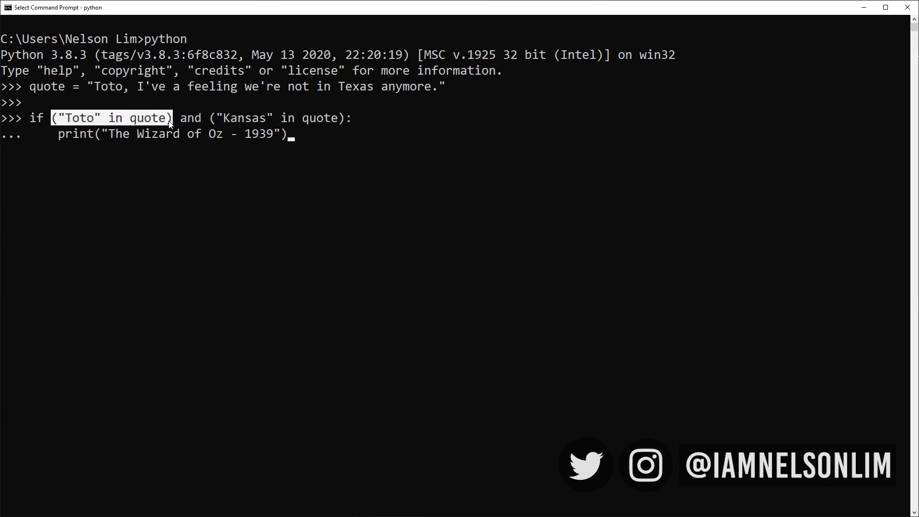
Run the if requiring both "Toto" and "Kansas" in the Texas quote; it prints nothing.
double_click(190, 118)
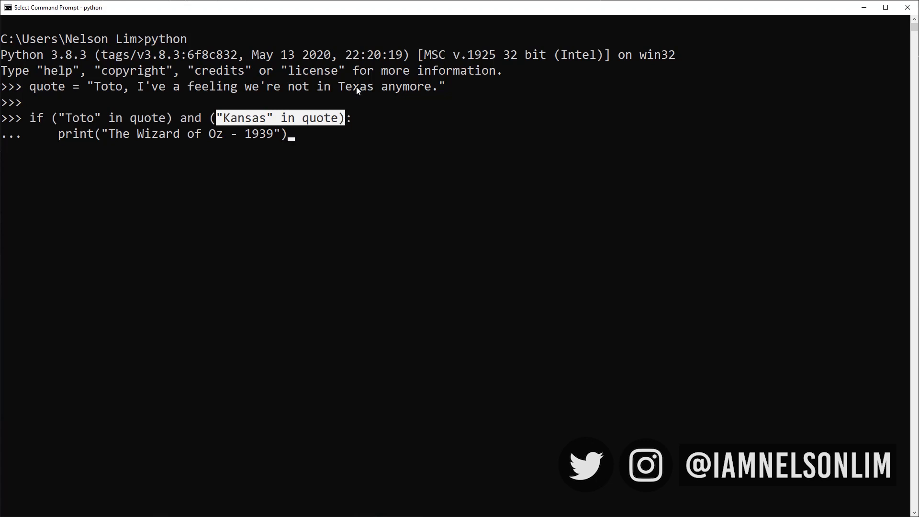
click(301, 102)
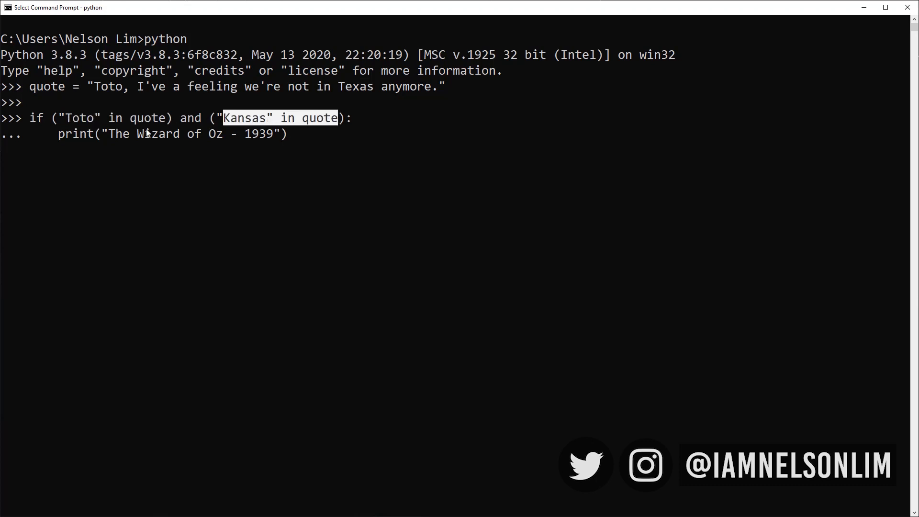
click(295, 139)
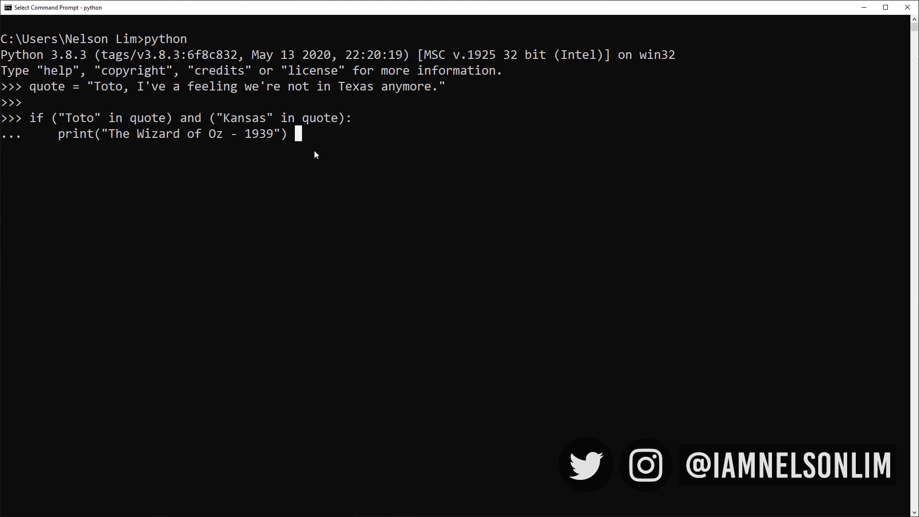
key(enter)
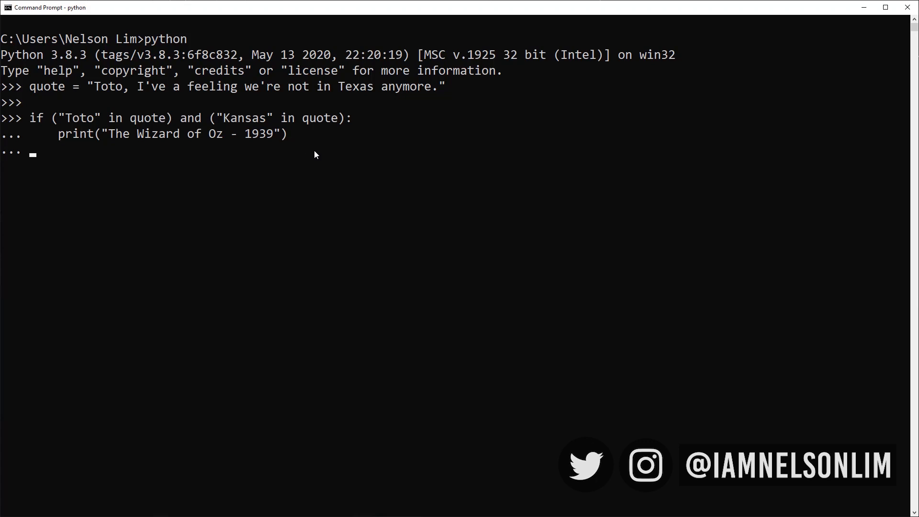
key(enter)
text(if ("Toto" in quote) or ("Kansas" in quote):)
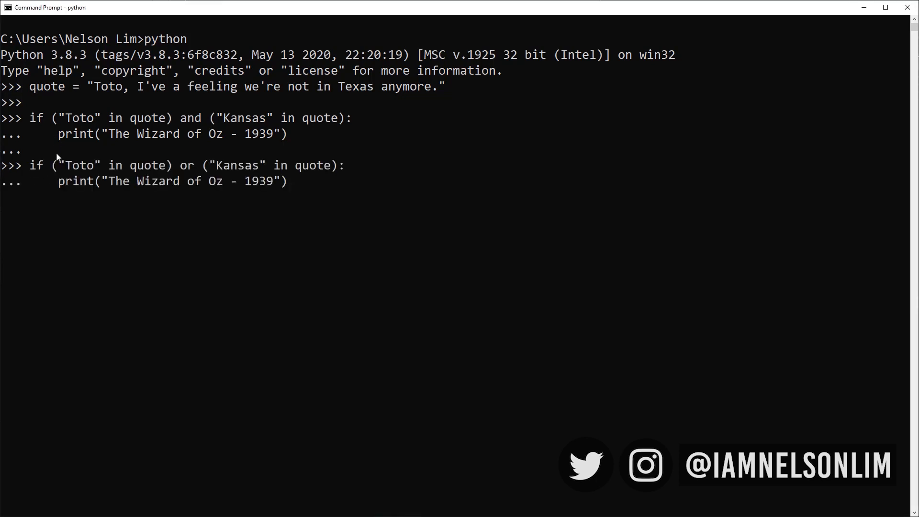
Run the or-version of the Toto/Kansas check, printing The Wizard of Oz - 1939, and highlight it.
double_click(79, 164)
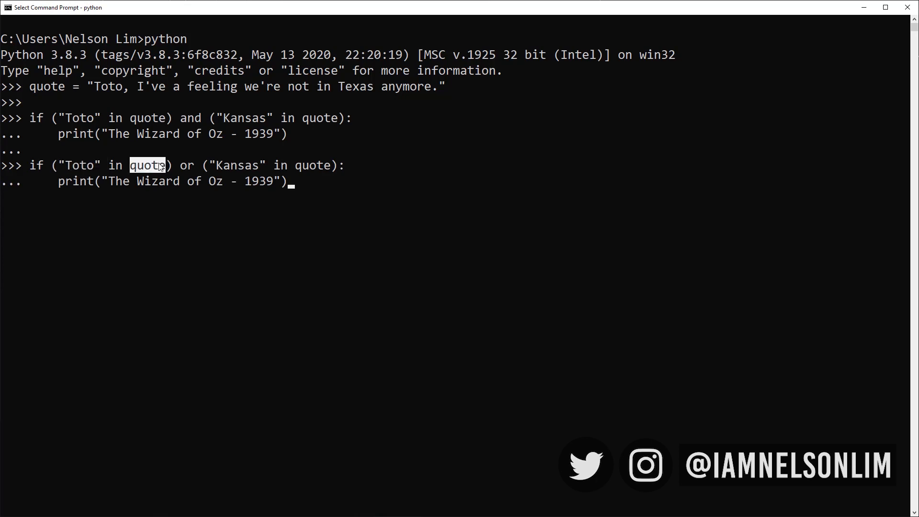
double_click(186, 165)
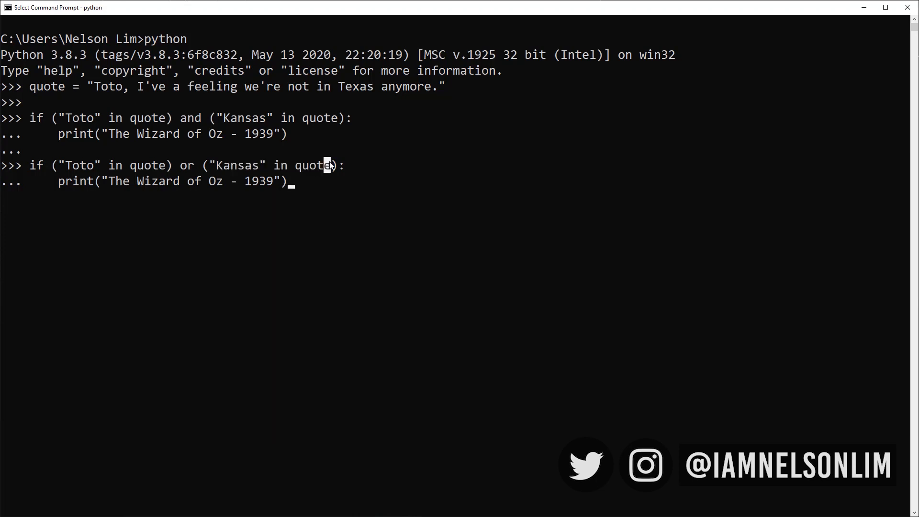
mouse_move(163, 188)
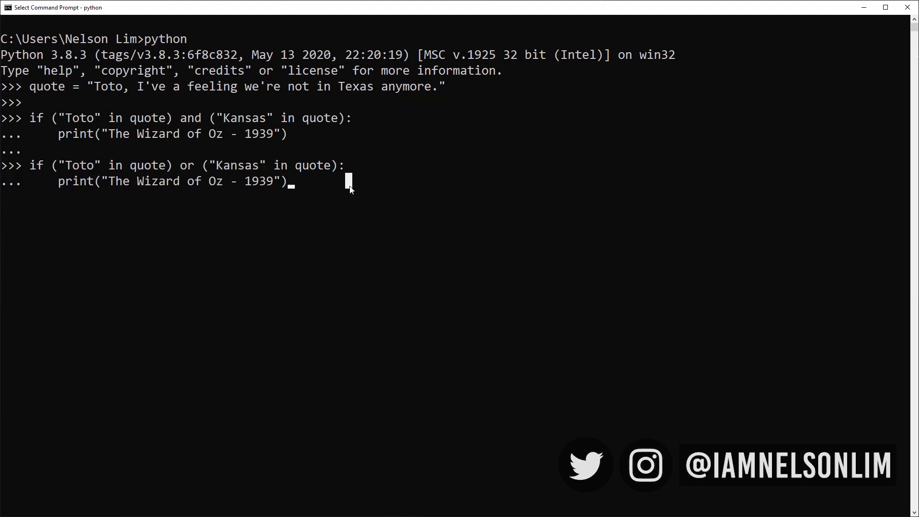
double_click(188, 164)
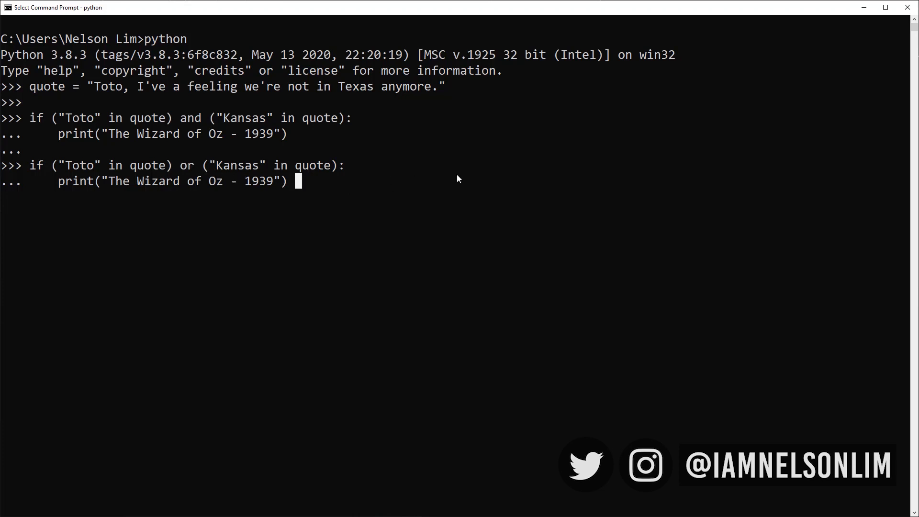
key(enter)
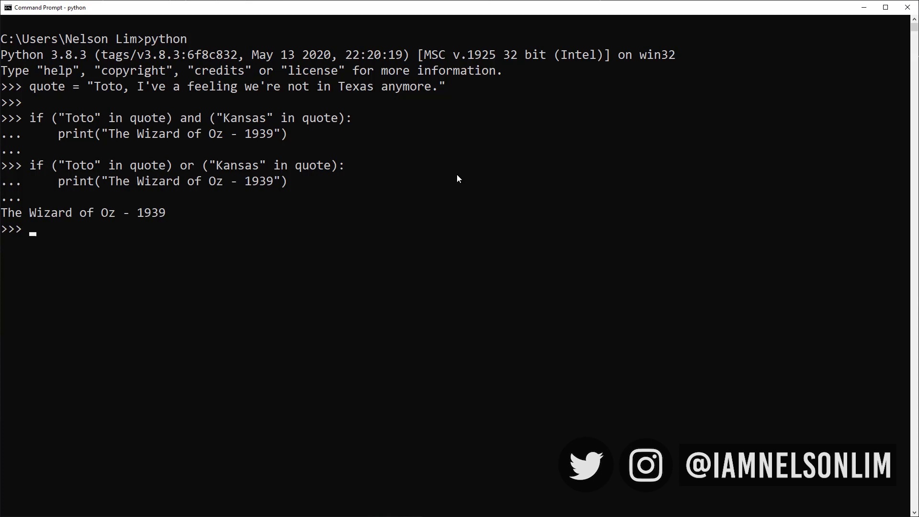
double_click(115, 164)
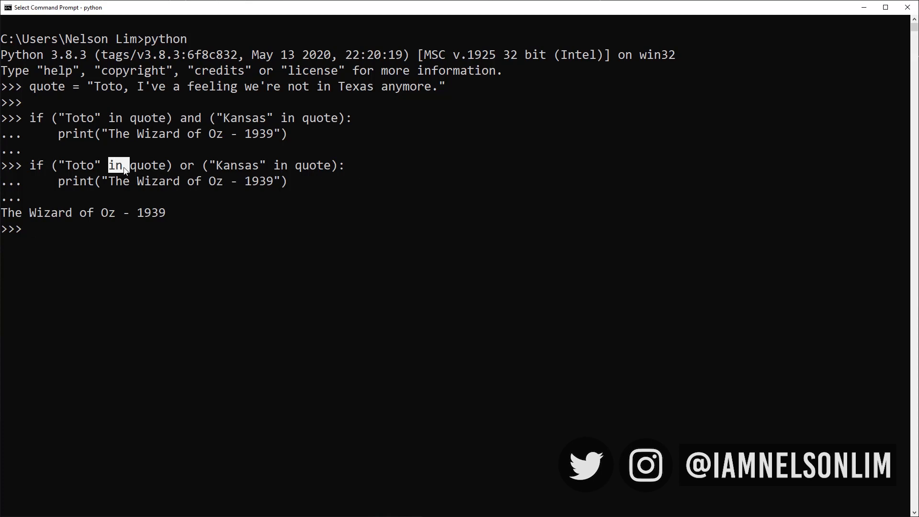
double_click(237, 164)
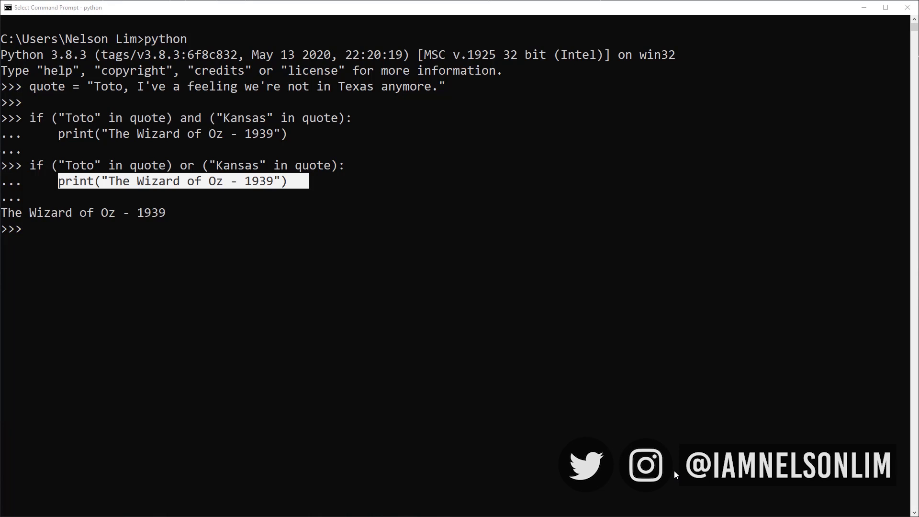
mouse_move(672, 474)
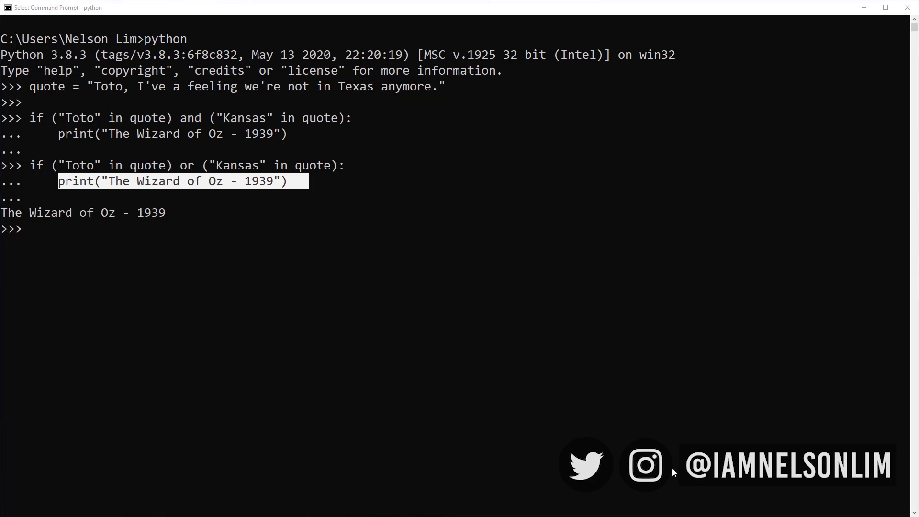